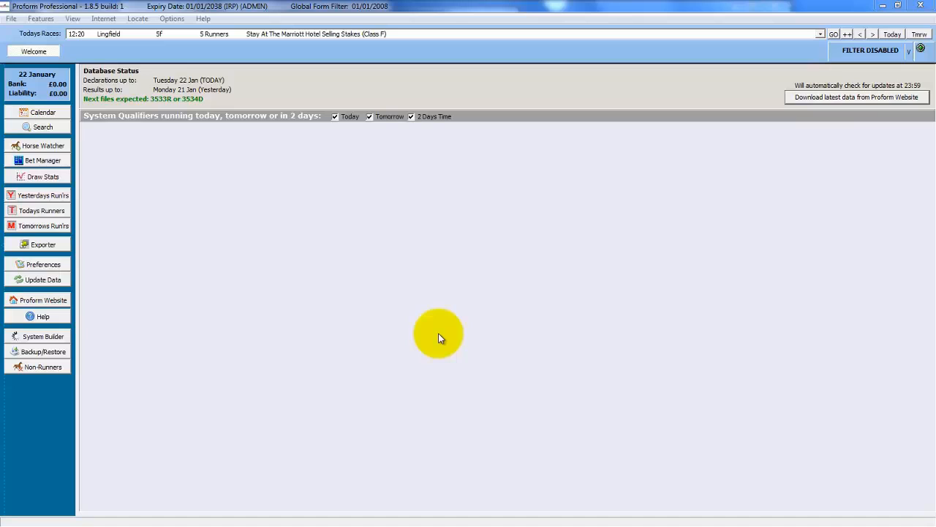
{"action": "mouse_move", "coordinate": [306, 324]}
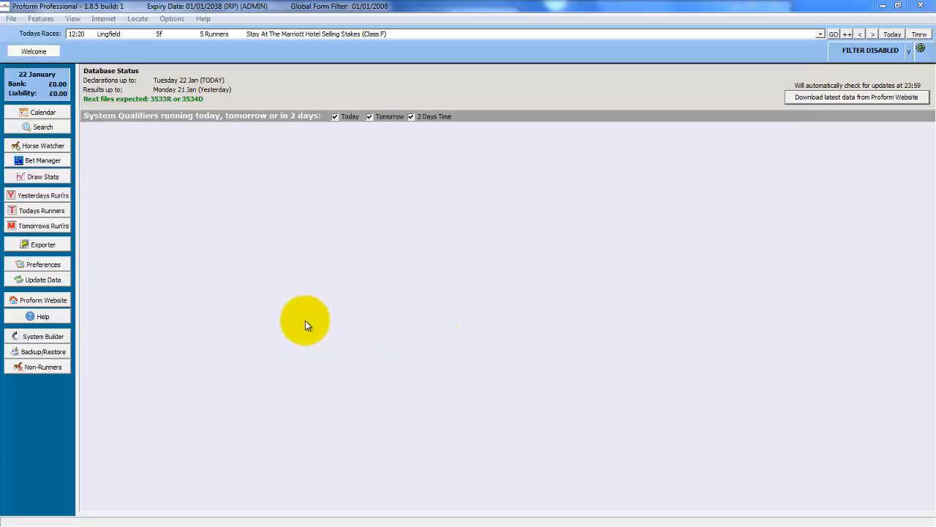
{"action": "mouse_move", "coordinate": [222, 325]}
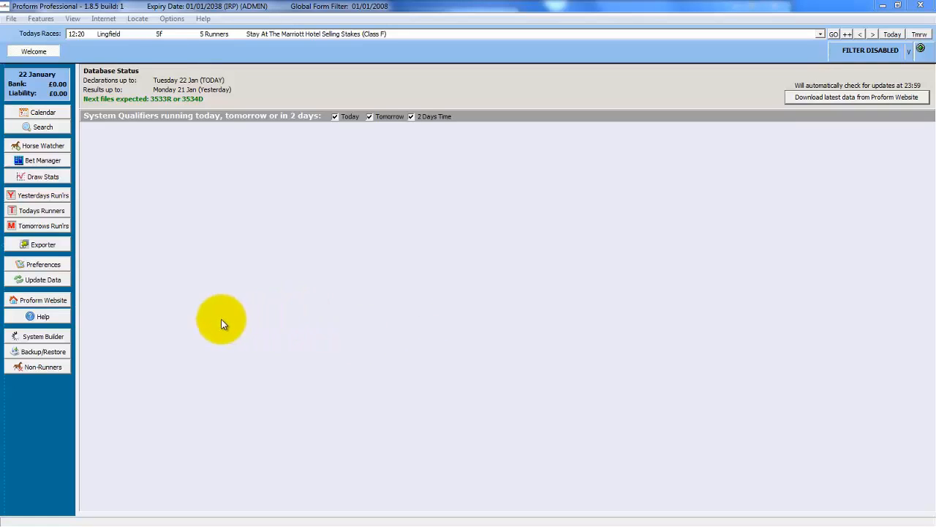
{"action": "mouse_move", "coordinate": [43, 336]}
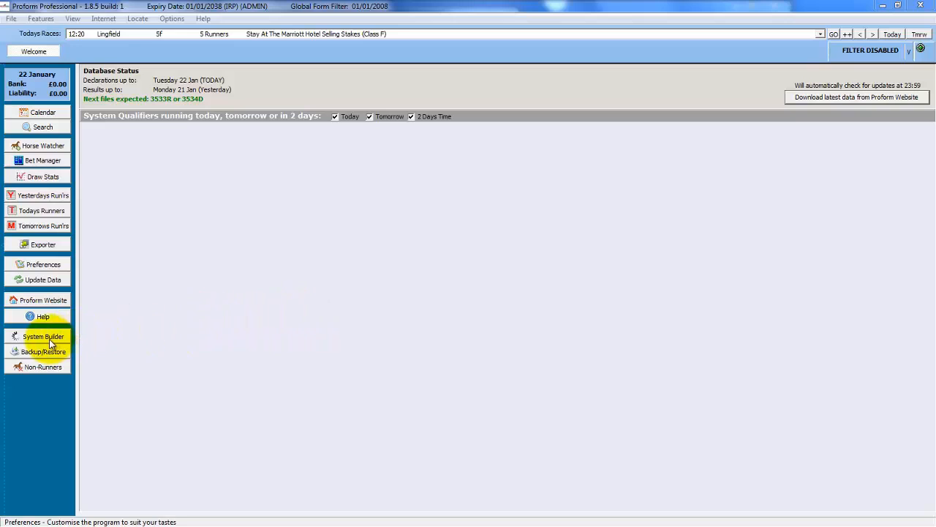
- Start a System Builder system on trainers' runners with results broken down by trainer
{"action": "left_click", "coordinate": [42, 335]}
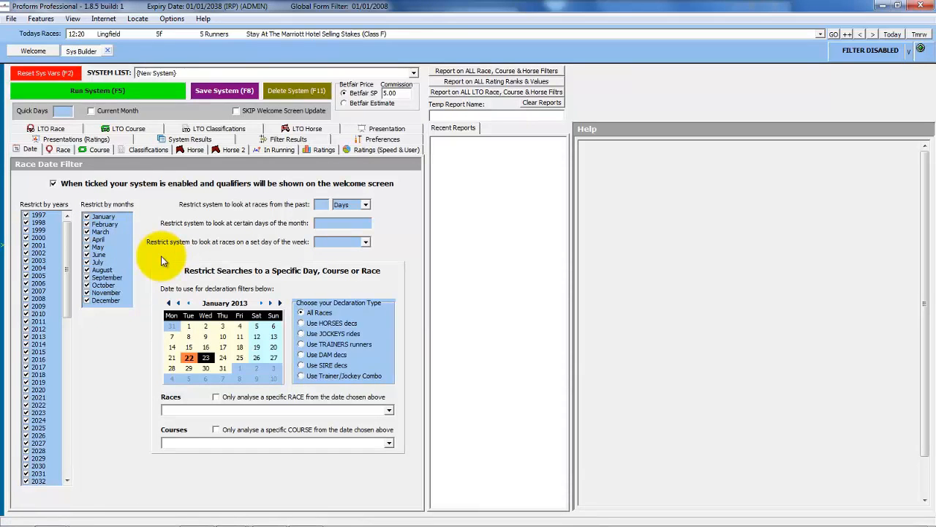
{"action": "mouse_move", "coordinate": [423, 274]}
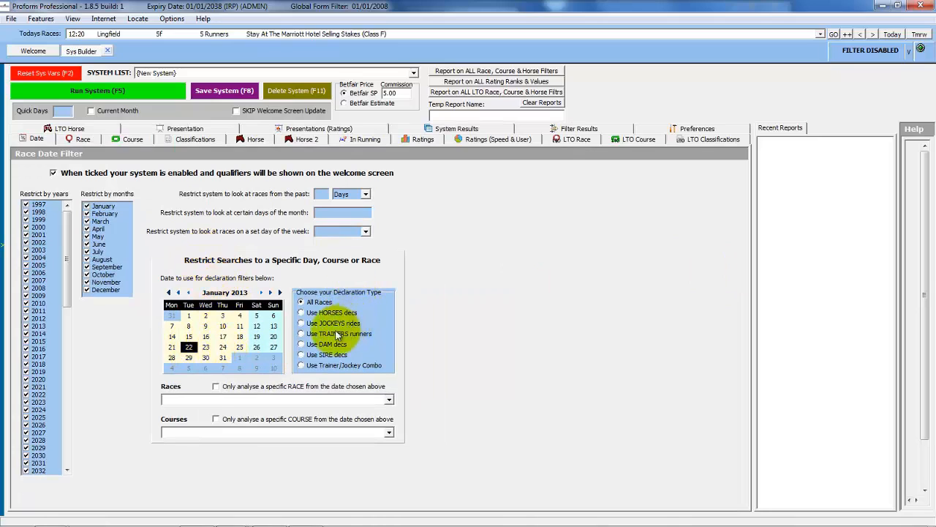
{"action": "left_click", "coordinate": [301, 333]}
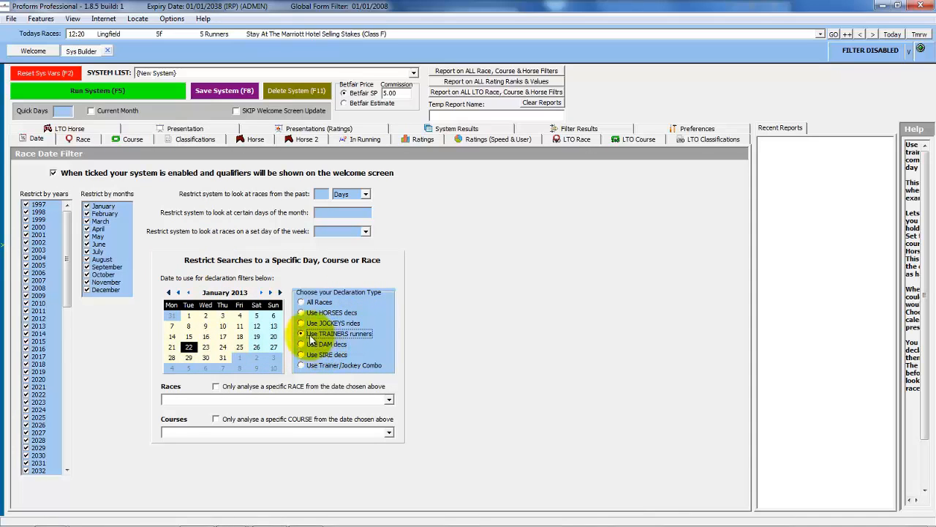
{"action": "left_click", "coordinate": [199, 129]}
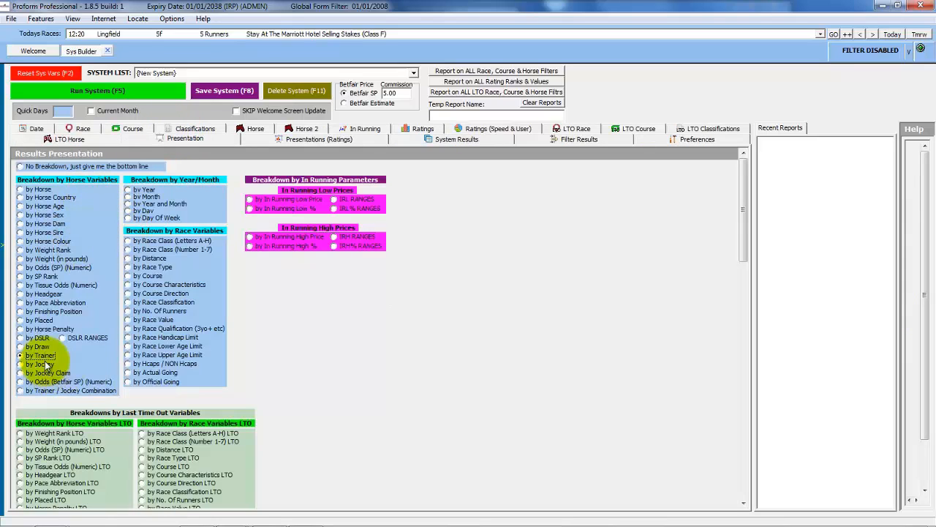
{"action": "left_click", "coordinate": [304, 139]}
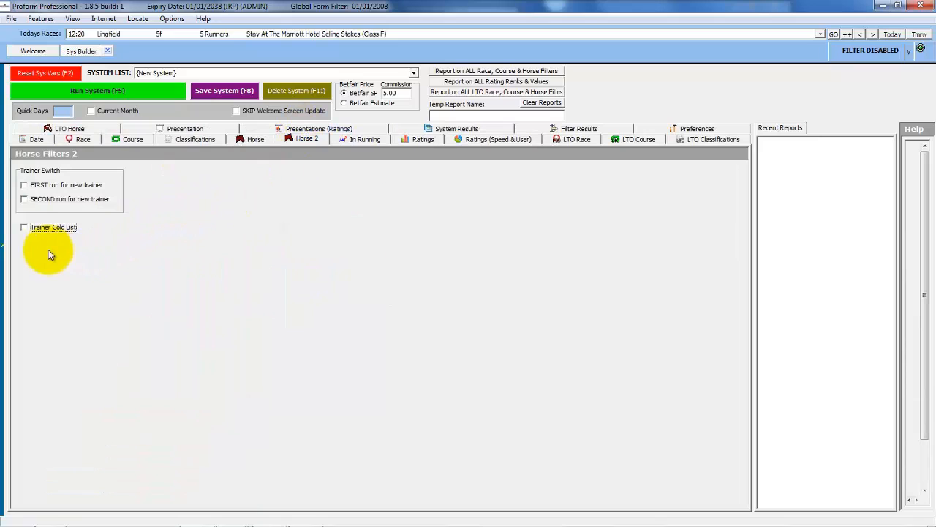
- Limit the system to the Trainer Cold List on Horse 2 and run it
{"action": "left_click", "coordinate": [23, 227]}
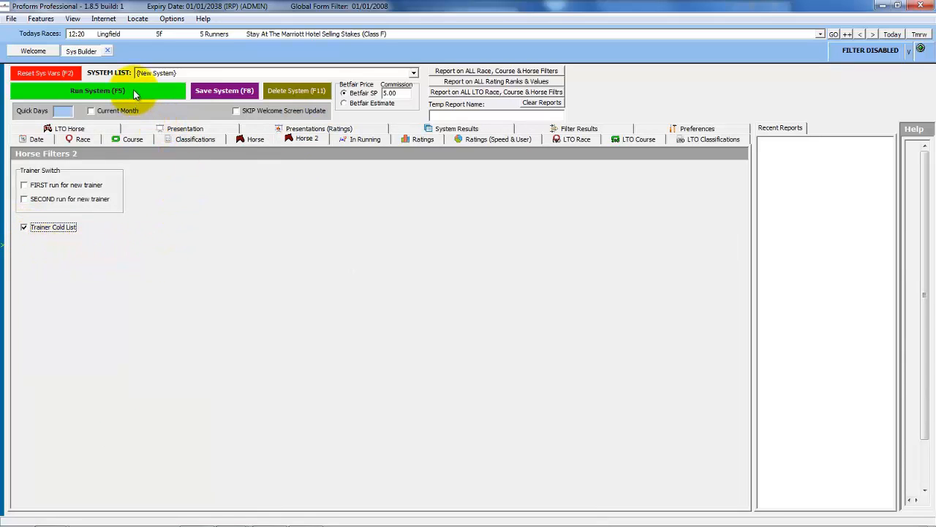
{"action": "left_click", "coordinate": [97, 91]}
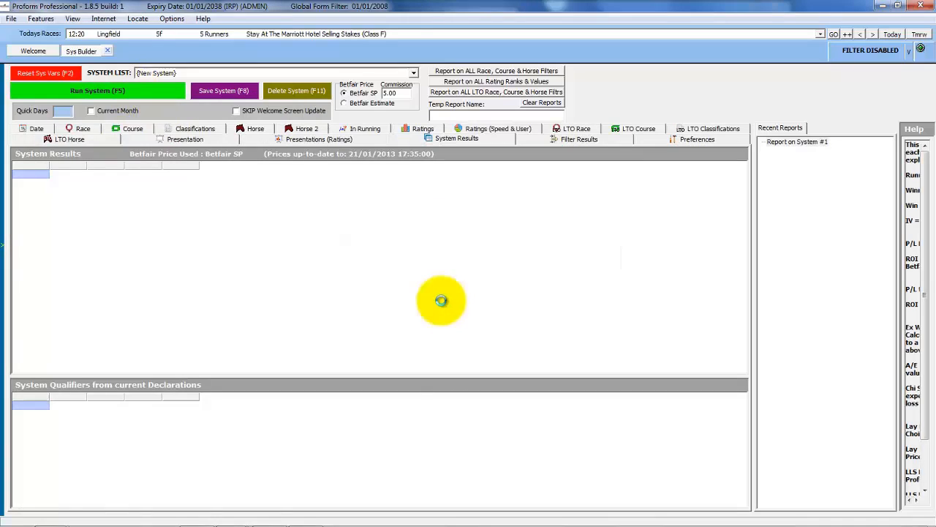
- Let the cold-list system's trainer results and today's qualifiers populate
{"action": "left_click", "coordinate": [96, 91]}
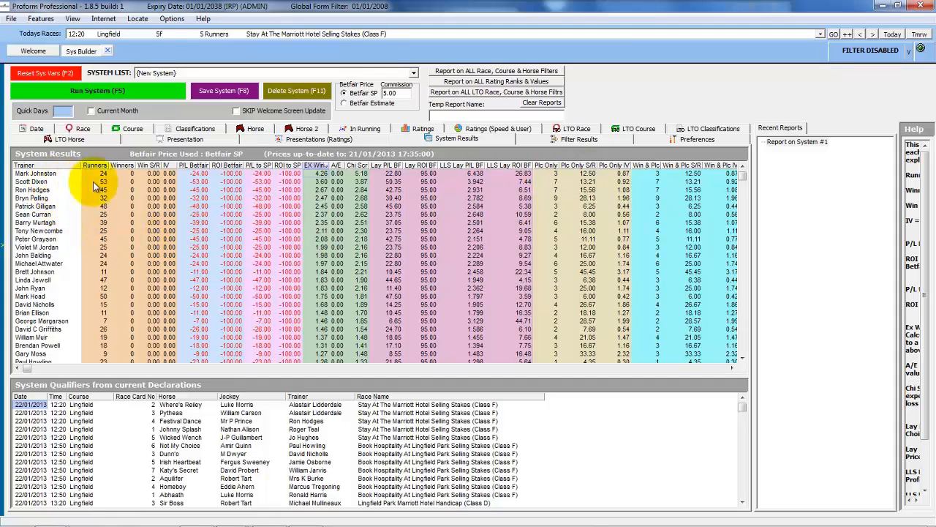
{"action": "mouse_move", "coordinate": [100, 164]}
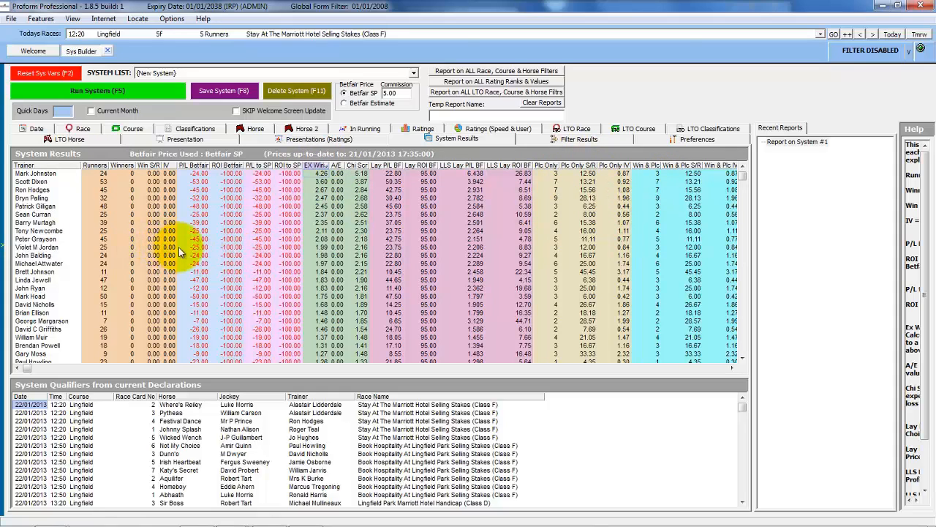
- Restrict race type to Turf only, rerun as System #2 and re-sort its trainers
{"action": "left_click", "coordinate": [82, 139]}
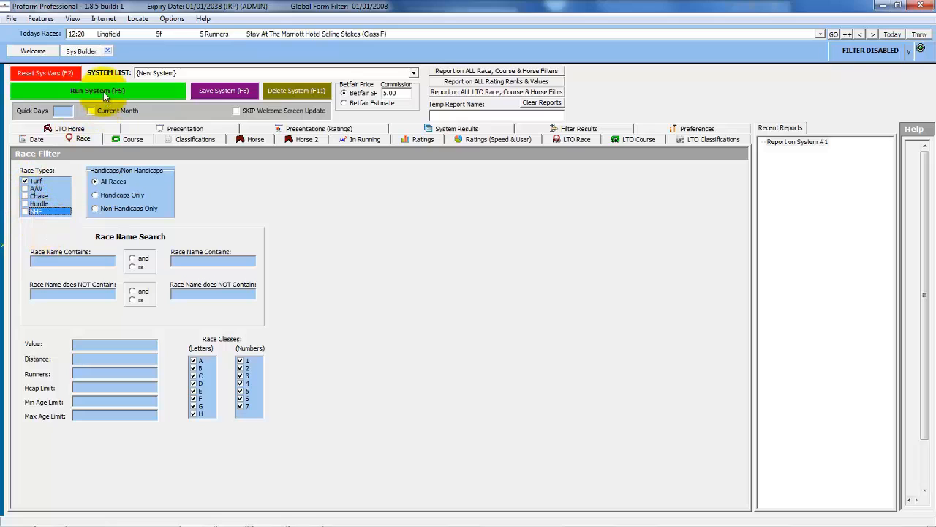
{"action": "left_click", "coordinate": [97, 91]}
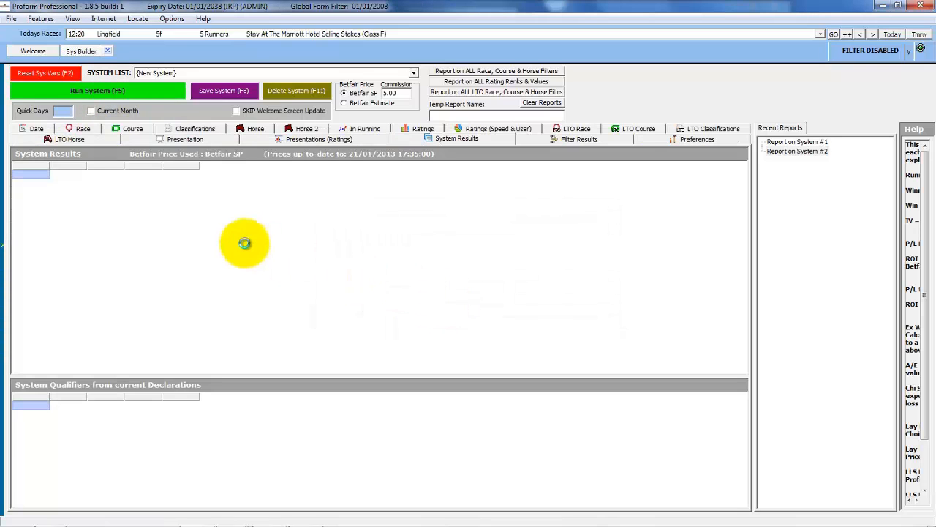
{"action": "left_click", "coordinate": [97, 90]}
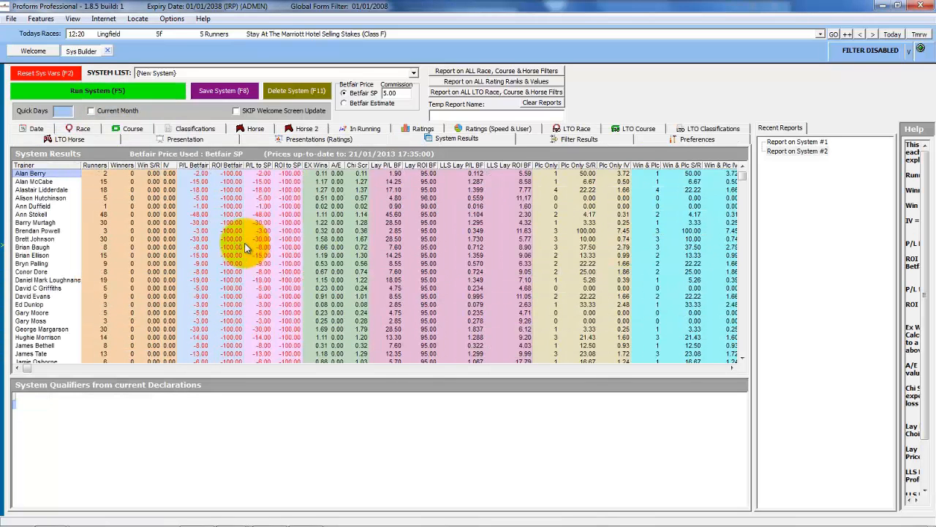
{"action": "left_click", "coordinate": [94, 164]}
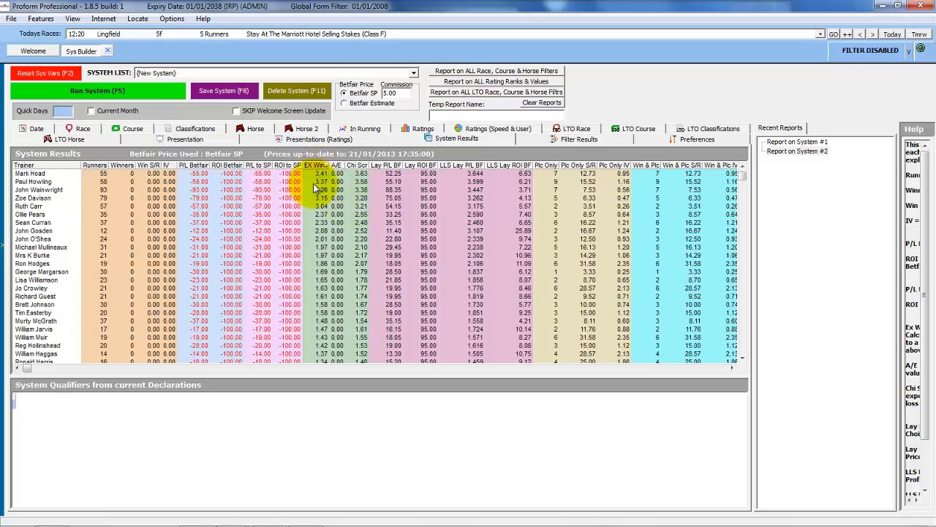
{"action": "mouse_move", "coordinate": [140, 223]}
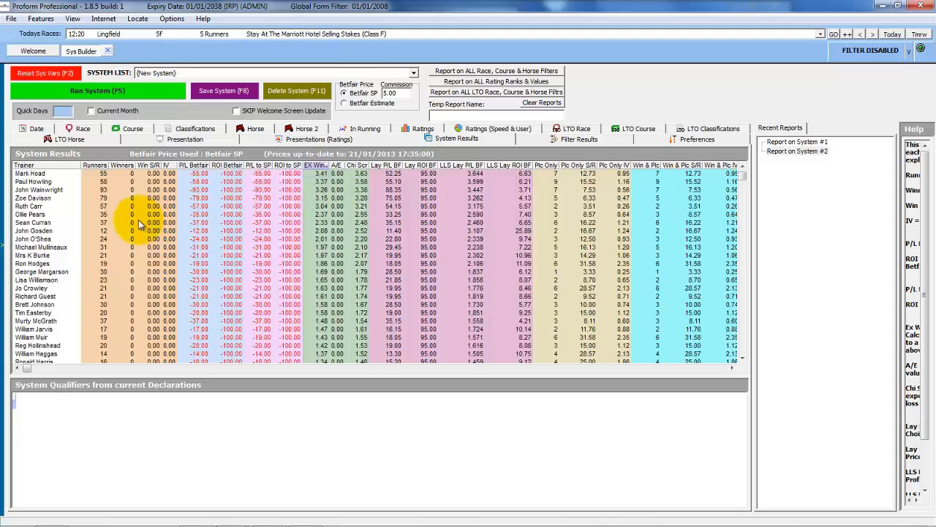
- Restrict race type to AW only, rerun as System #3 and re-sort its trainers
{"action": "left_click", "coordinate": [78, 139]}
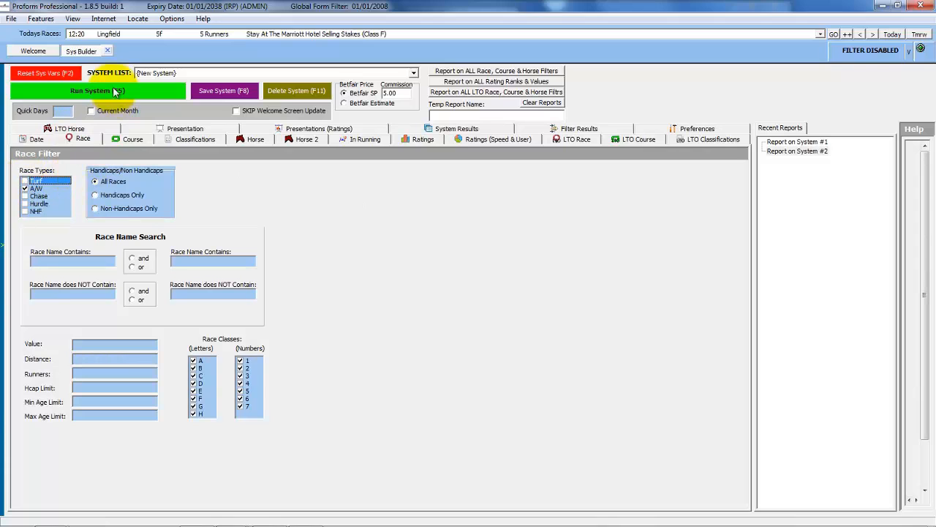
{"action": "left_click", "coordinate": [97, 91]}
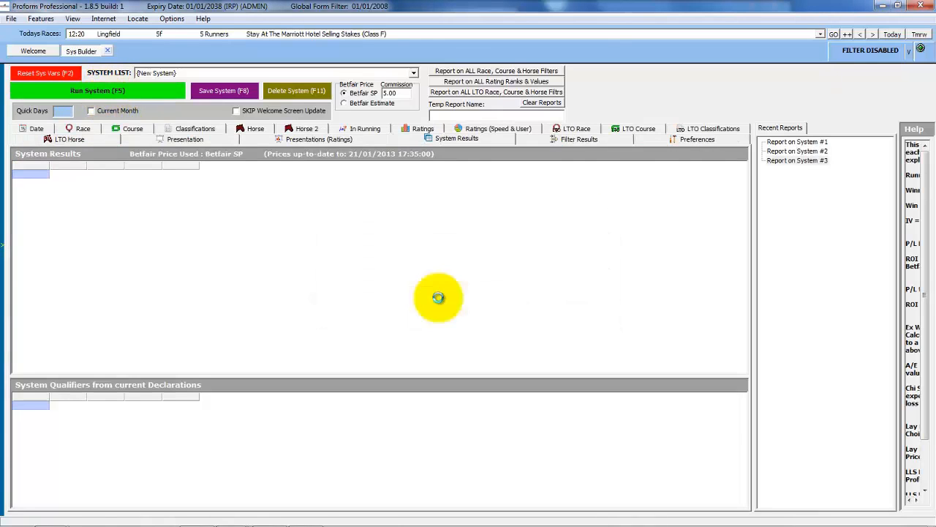
{"action": "left_click", "coordinate": [97, 91]}
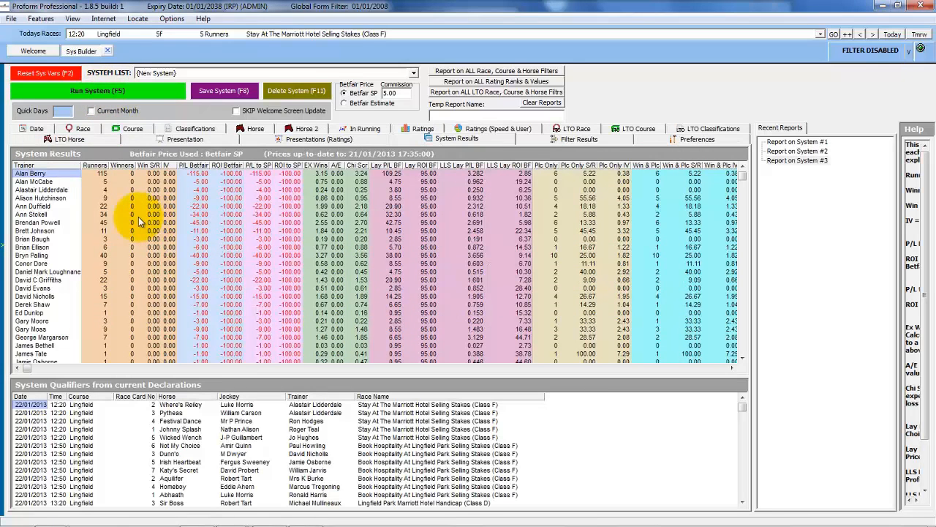
{"action": "left_click", "coordinate": [96, 164]}
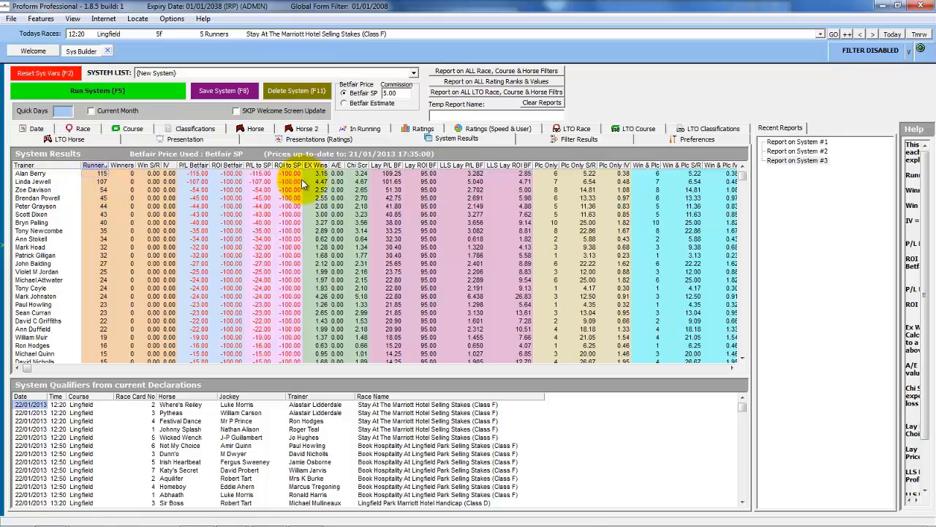
- Restrict race type to Chase only, rerun as System #4 confirming the warning, and sort by Runners
{"action": "left_click", "coordinate": [68, 129]}
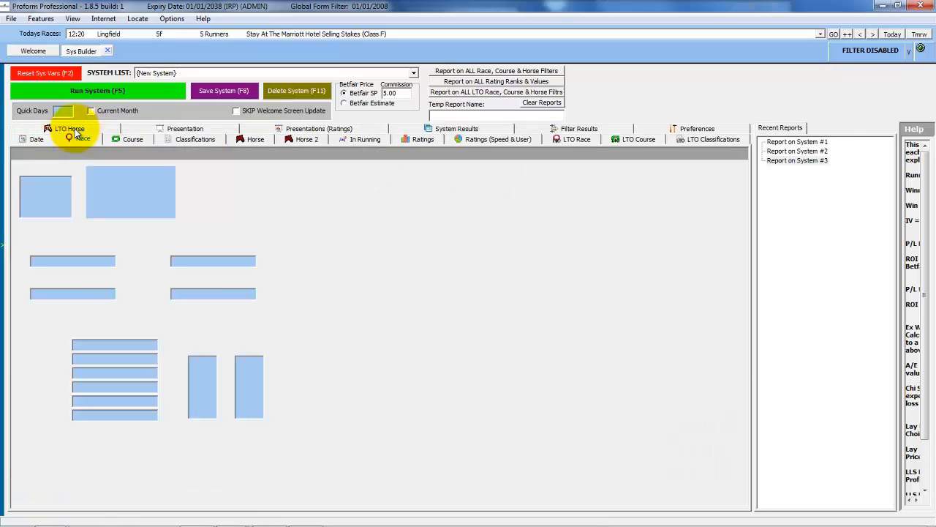
{"action": "left_click", "coordinate": [82, 138]}
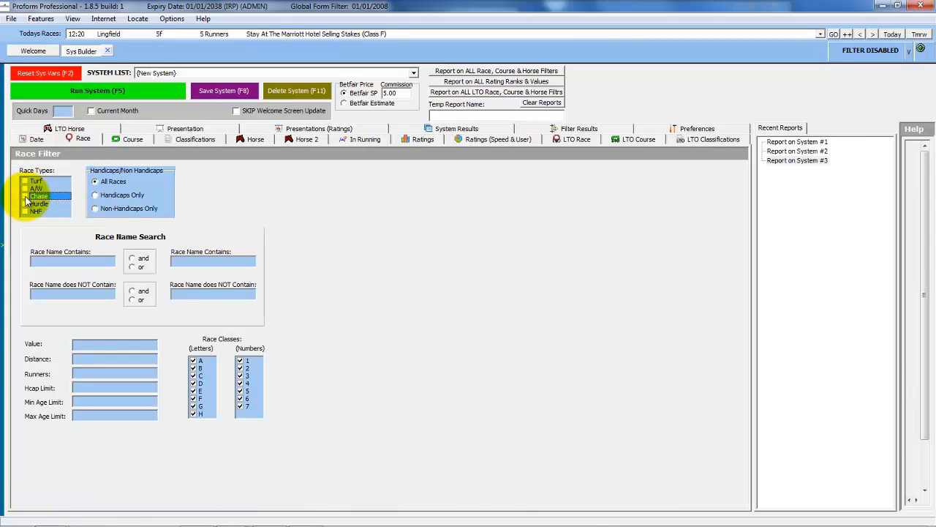
{"action": "left_click", "coordinate": [96, 91]}
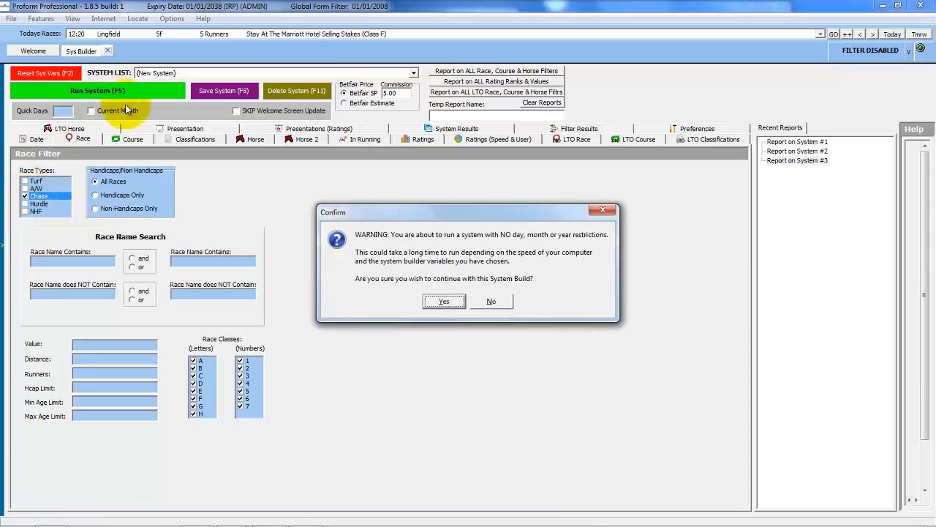
{"action": "left_click", "coordinate": [443, 301]}
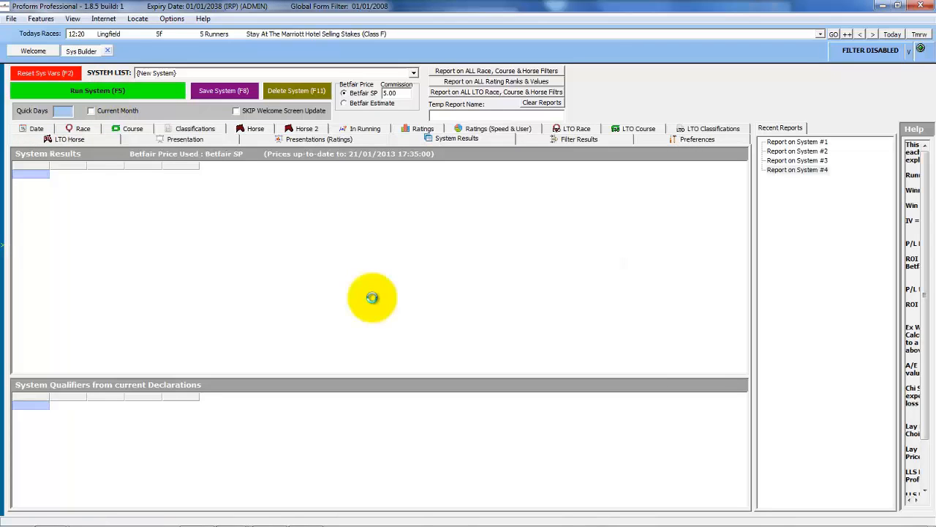
{"action": "left_click", "coordinate": [96, 91]}
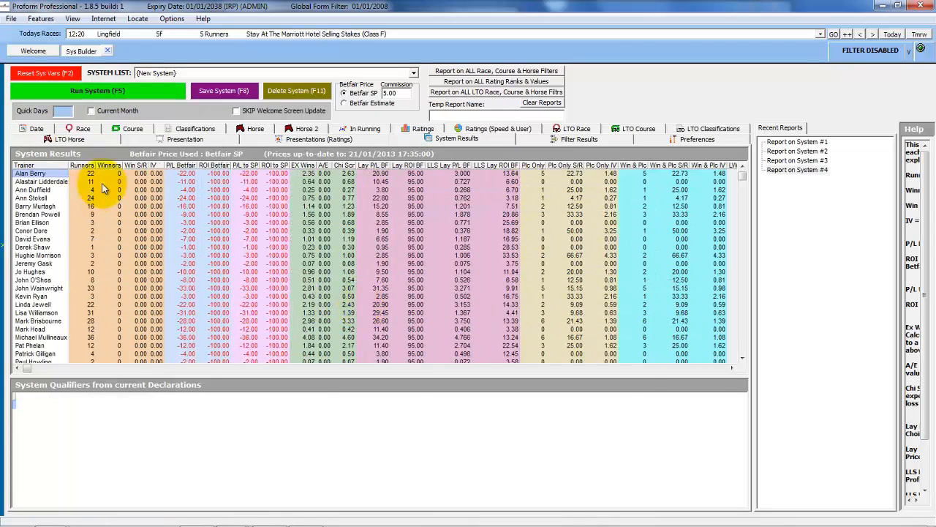
{"action": "left_click", "coordinate": [82, 164]}
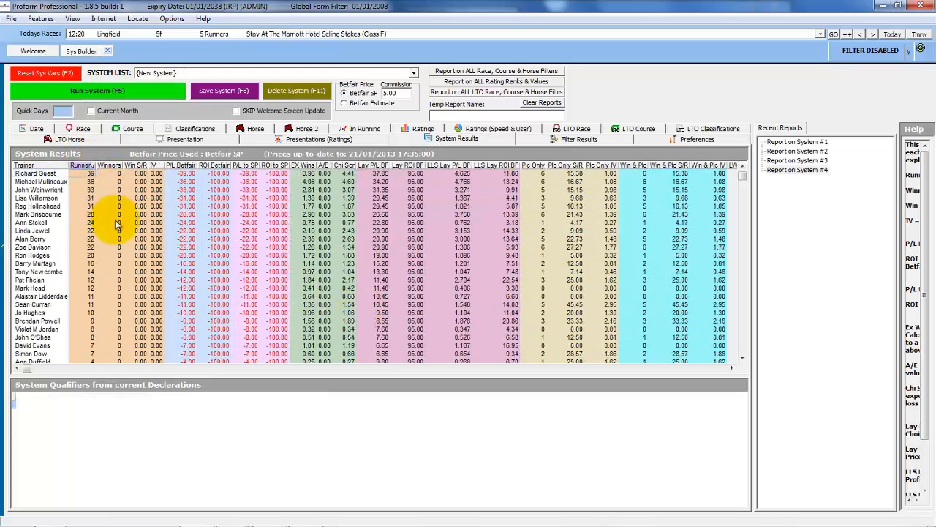
{"action": "left_click", "coordinate": [82, 139]}
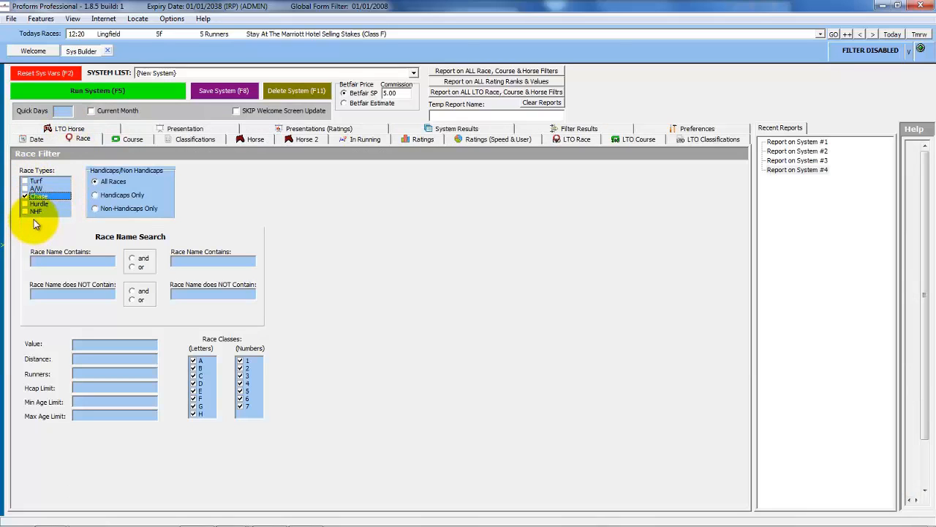
- Switch race type to hurdles, check the Date, Race and Horse 2 filters, and run System #5
{"action": "left_click", "coordinate": [35, 139]}
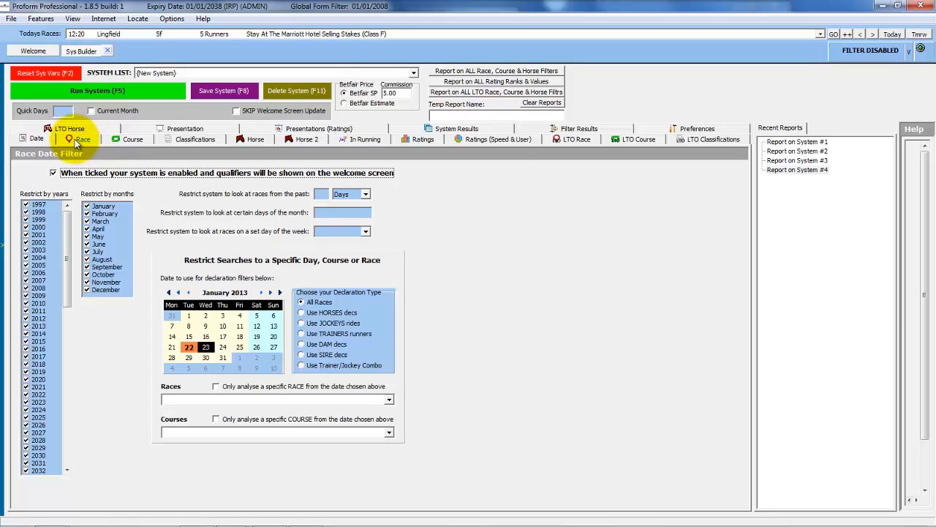
{"action": "left_click", "coordinate": [184, 128]}
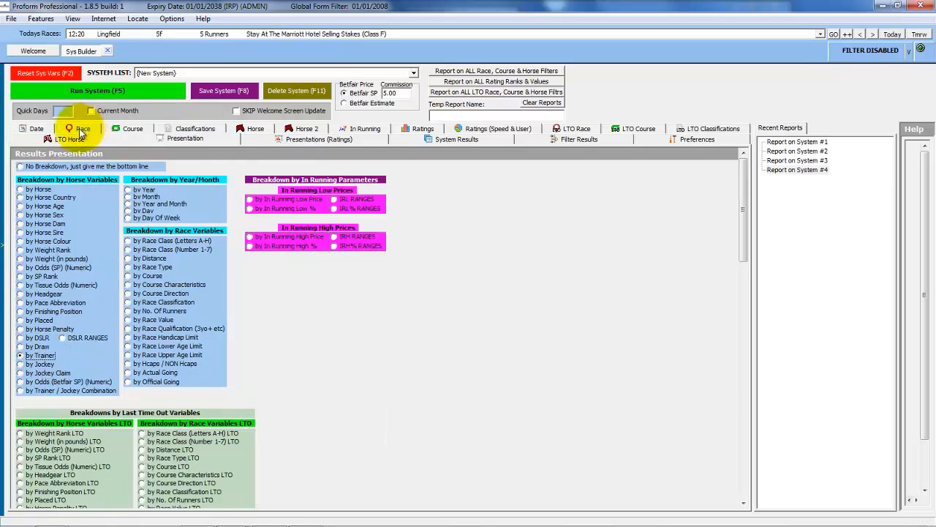
{"action": "left_click", "coordinate": [82, 129]}
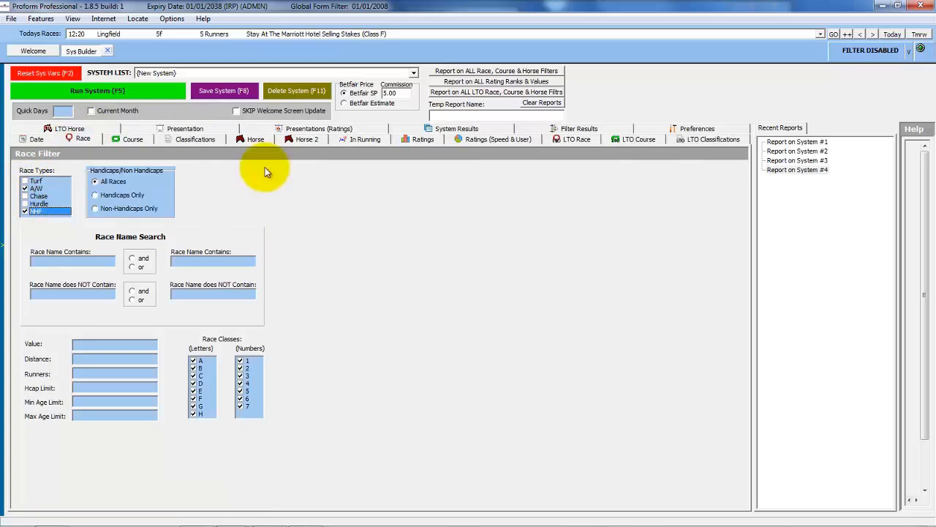
{"action": "mouse_move", "coordinate": [344, 134]}
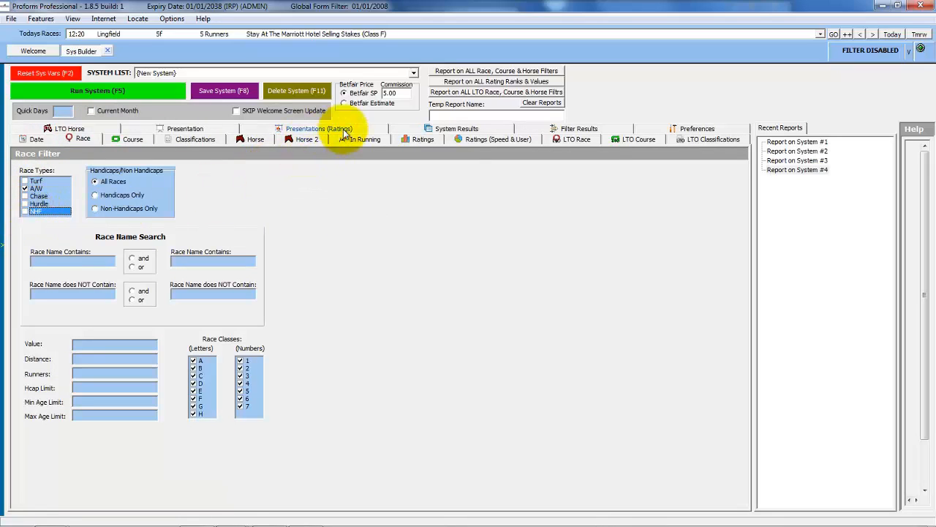
{"action": "left_click", "coordinate": [307, 139]}
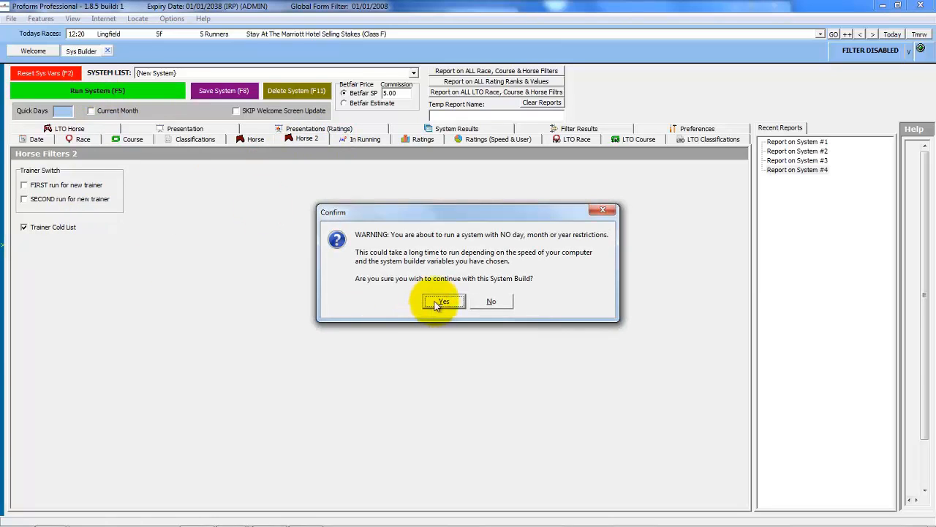
{"action": "left_click", "coordinate": [445, 301]}
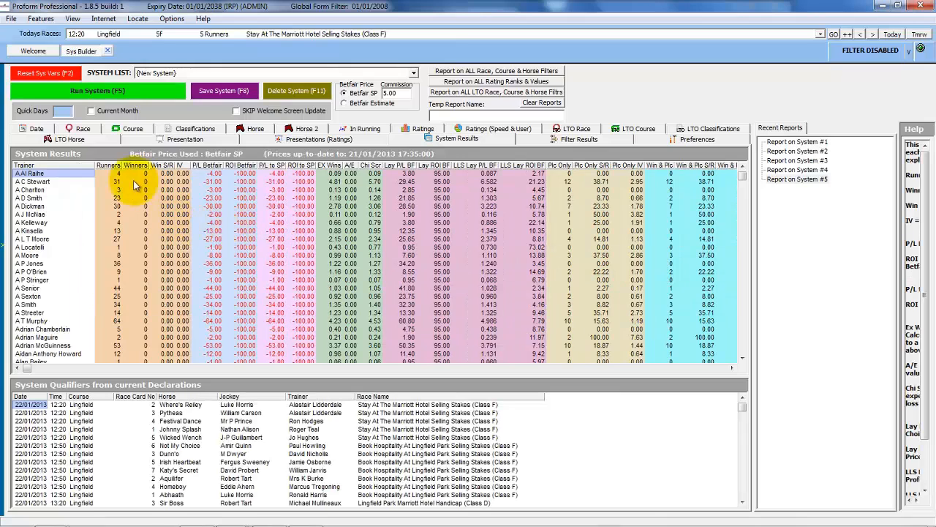
- Sort System #5's trainers by Runners and return to the race filters with all types included
{"action": "left_click", "coordinate": [135, 164]}
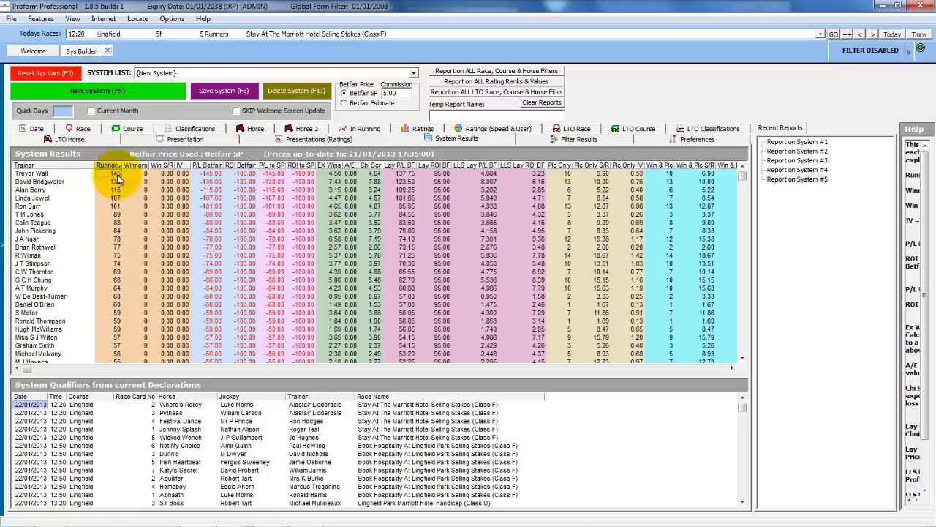
{"action": "mouse_move", "coordinate": [231, 185]}
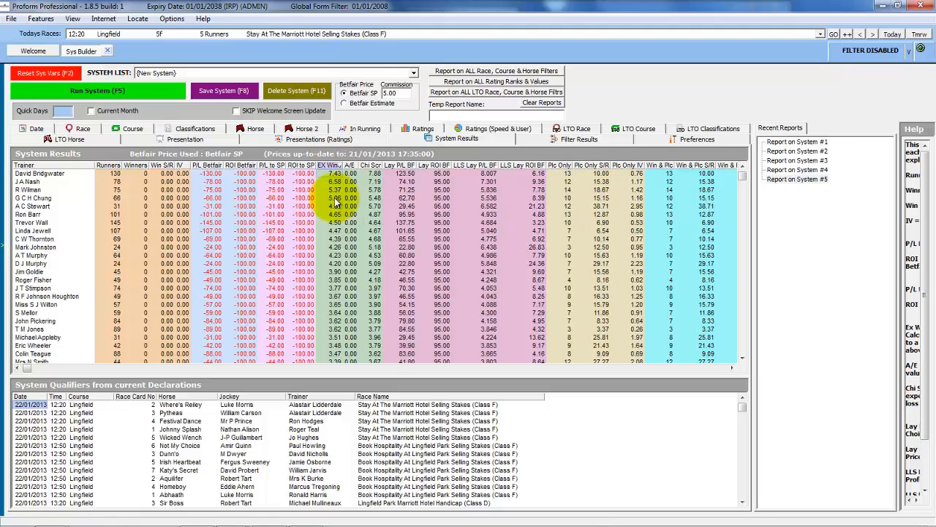
{"action": "left_click", "coordinate": [82, 138]}
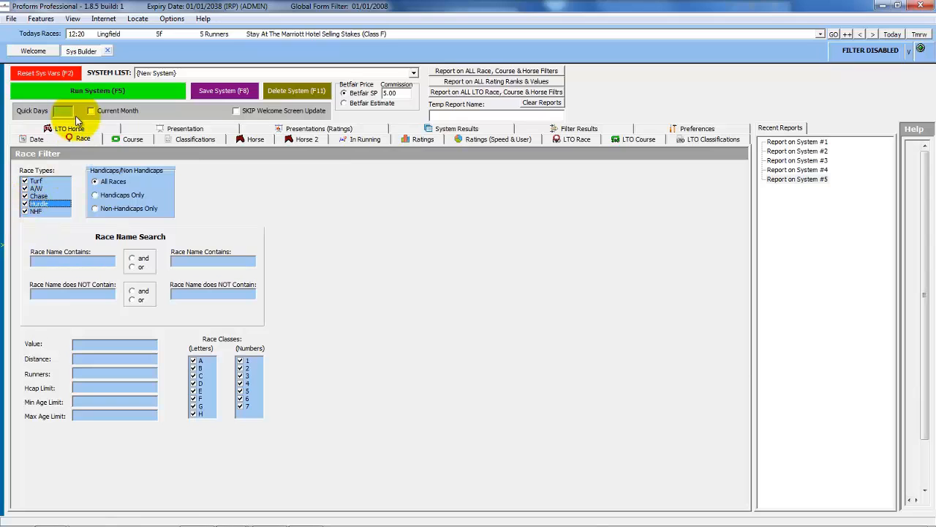
- Run System #6 over every race type and rank trainers from most runners to fewest
{"action": "left_click", "coordinate": [97, 91]}
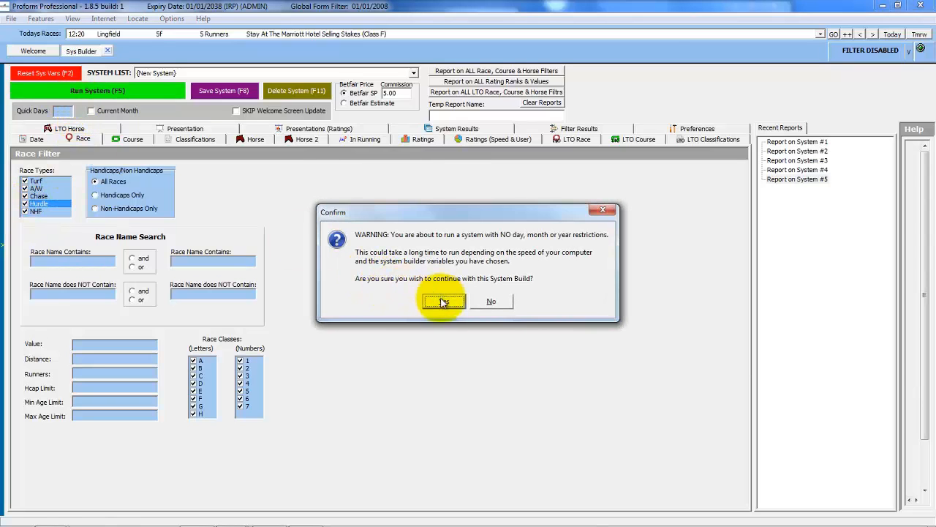
{"action": "left_click", "coordinate": [442, 301]}
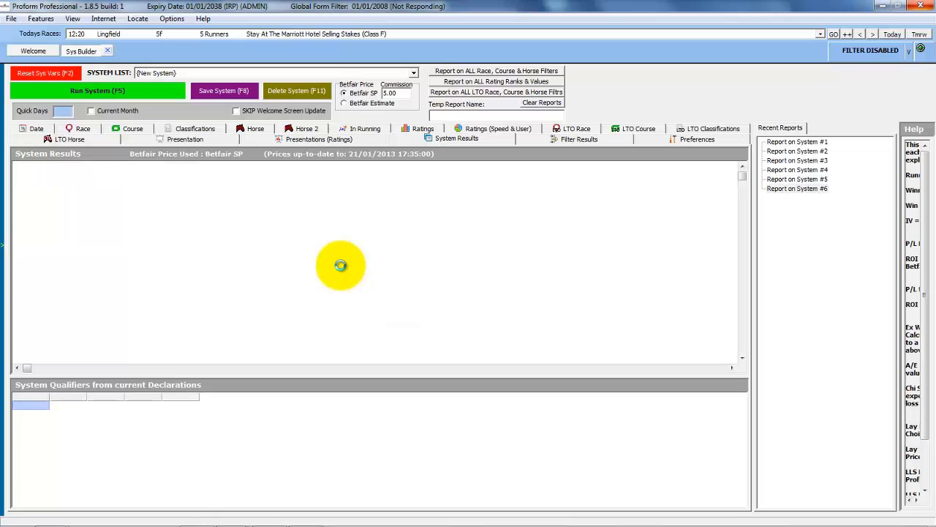
{"action": "left_click", "coordinate": [96, 91]}
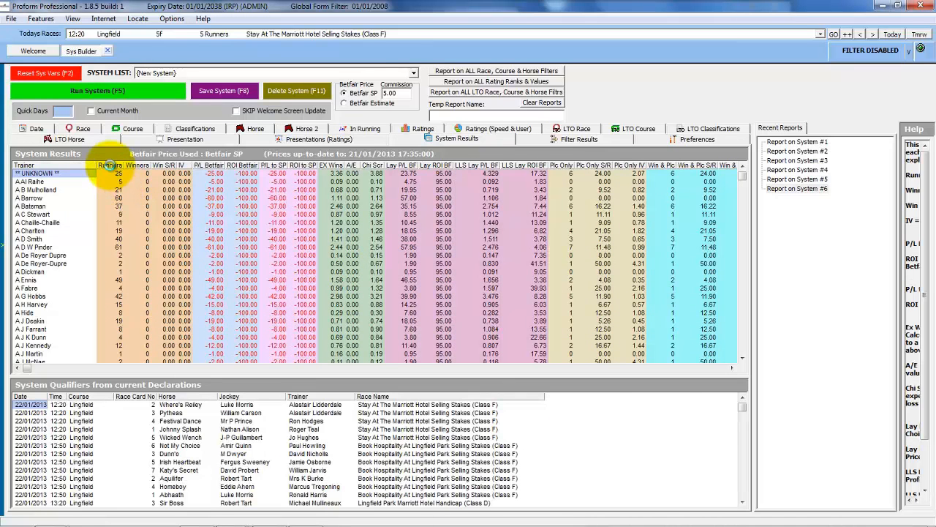
{"action": "left_click", "coordinate": [110, 164]}
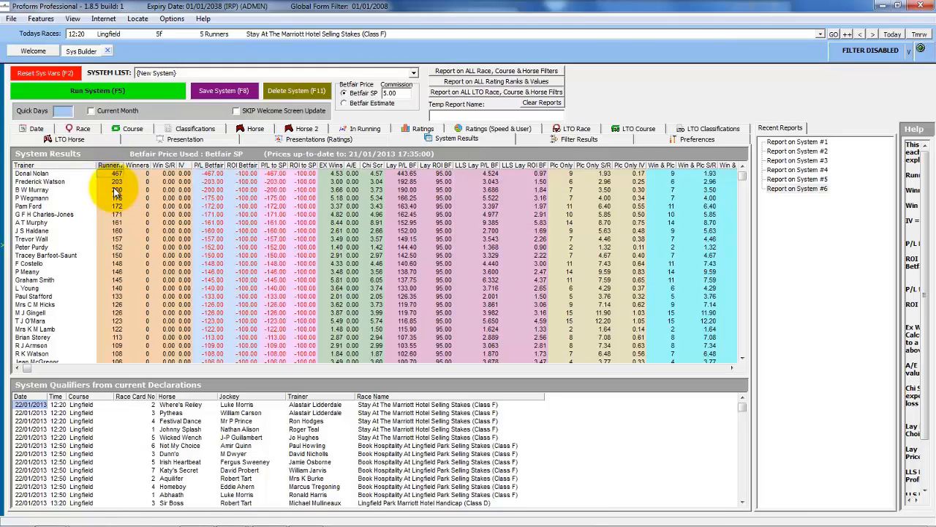
{"action": "mouse_move", "coordinate": [123, 222]}
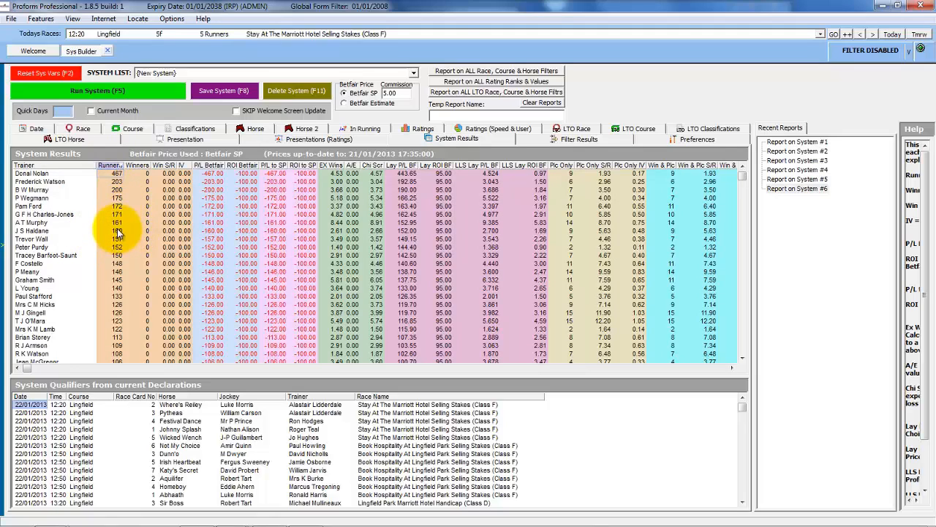
{"action": "mouse_move", "coordinate": [140, 273]}
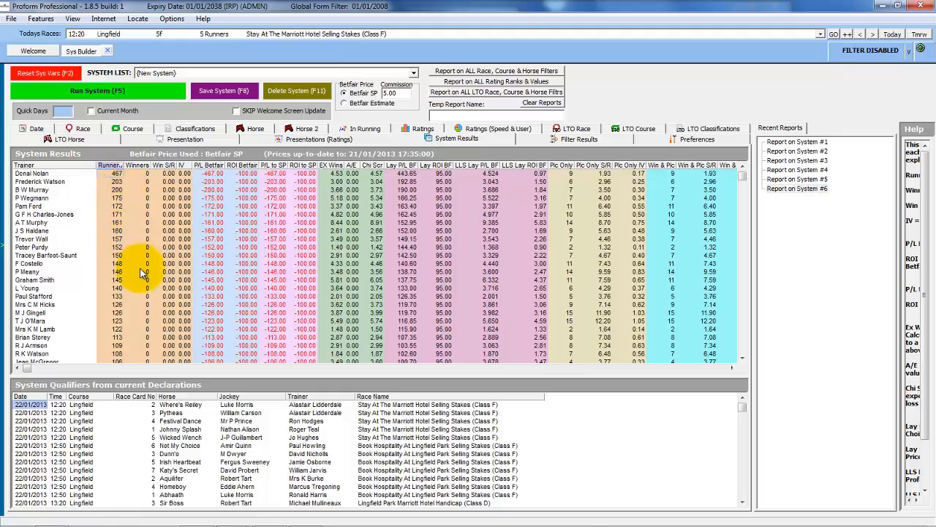
{"action": "mouse_move", "coordinate": [129, 211]}
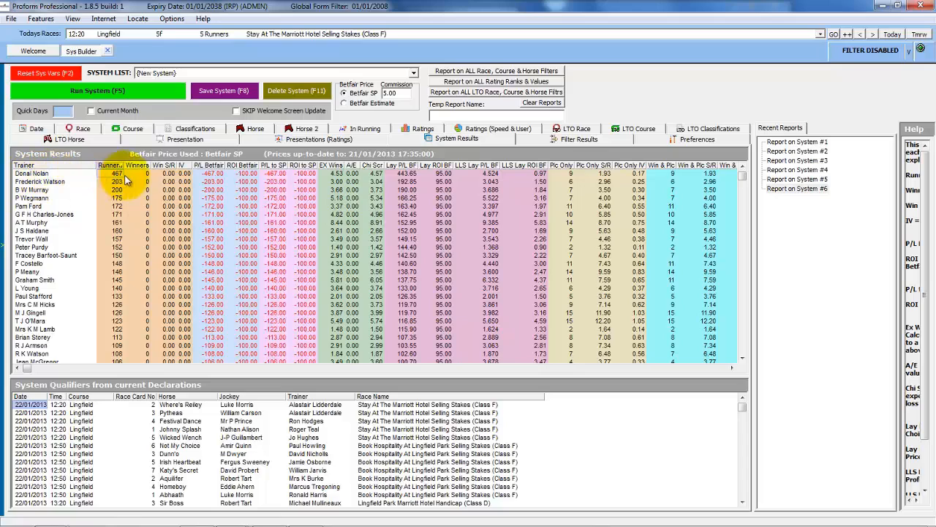
{"action": "mouse_move", "coordinate": [143, 182]}
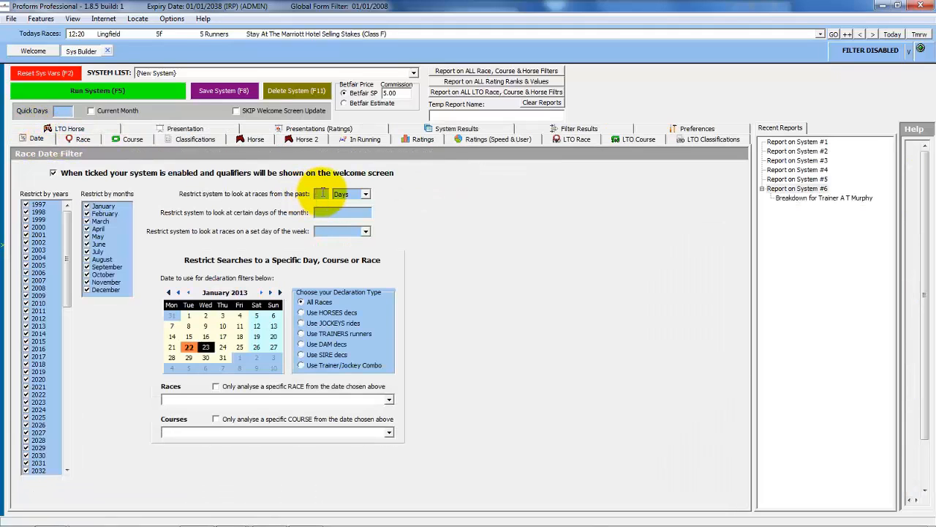
- Limit races to the past 5 years, run the system and drill into individual trainers' runs
{"action": "type", "text": "5"}
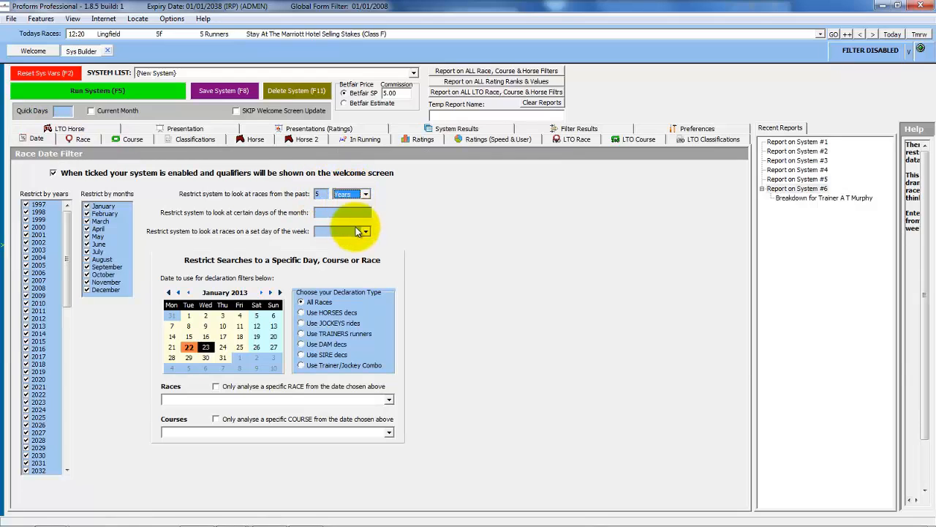
{"action": "left_click", "coordinate": [97, 91]}
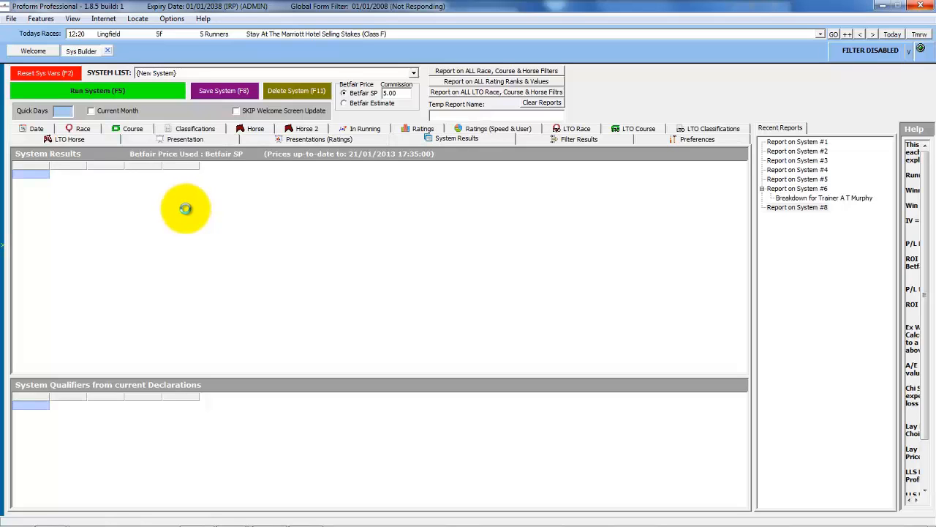
{"action": "left_click", "coordinate": [97, 90]}
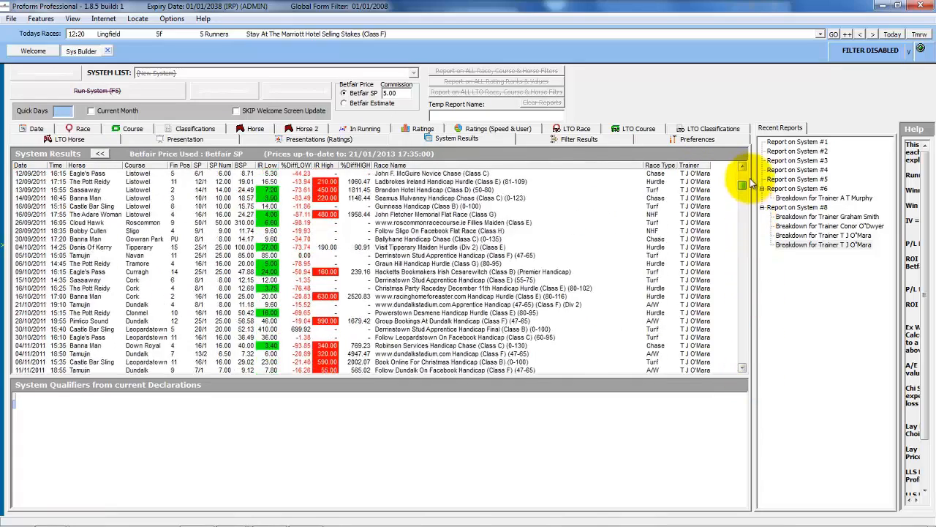
{"action": "left_click", "coordinate": [97, 91]}
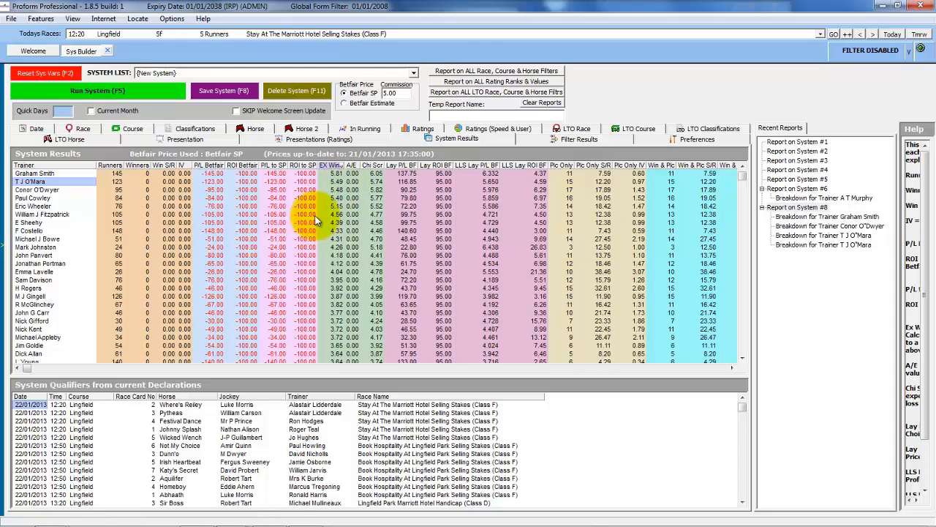
{"action": "mouse_move", "coordinate": [133, 215]}
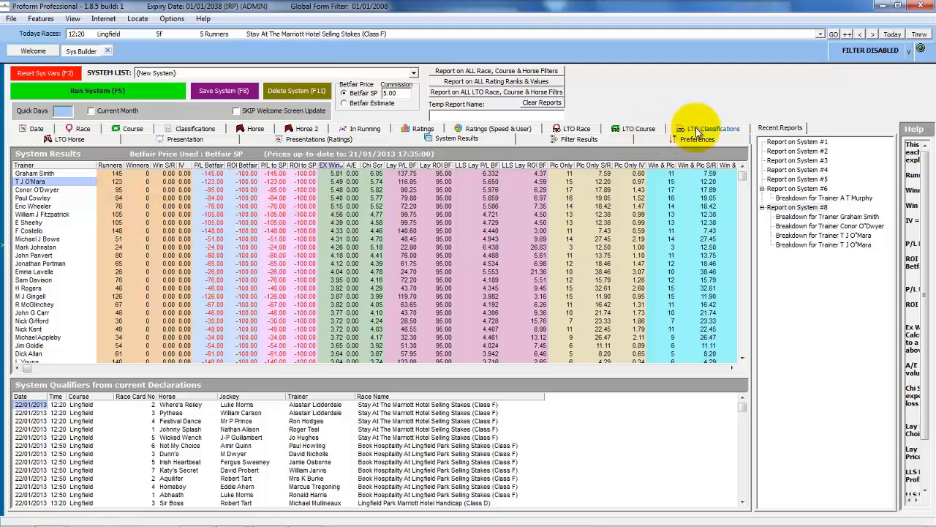
- In Preferences, untick every optional drill-down field via Select None
{"action": "left_click", "coordinate": [697, 137]}
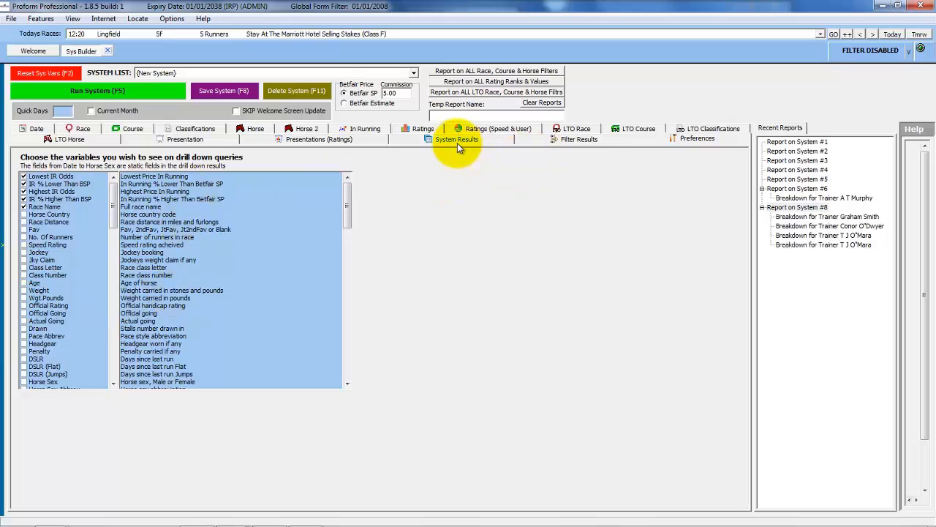
{"action": "left_click", "coordinate": [456, 139]}
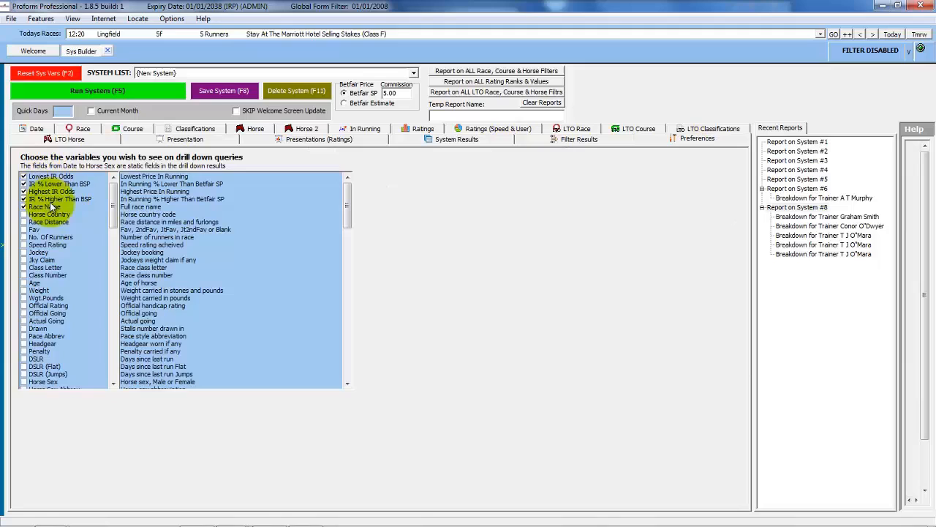
{"action": "right_click", "coordinate": [52, 206]}
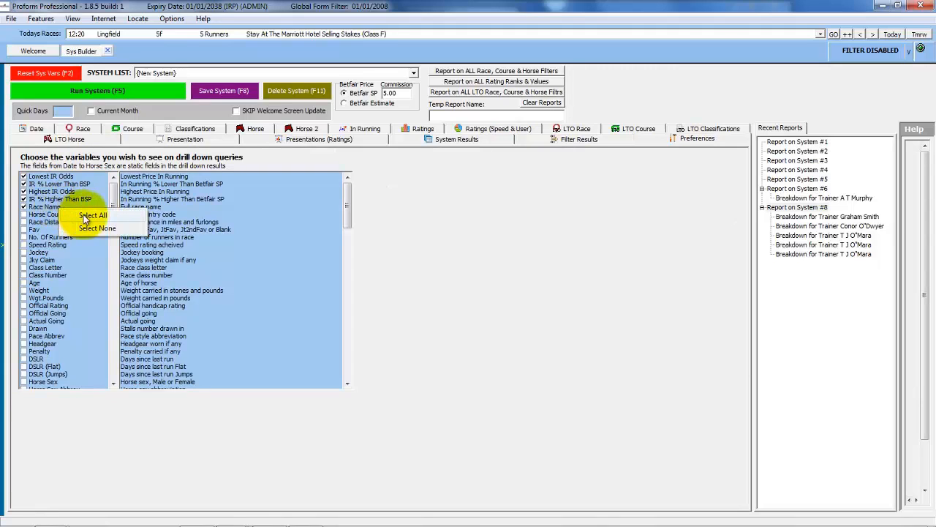
{"action": "left_click", "coordinate": [97, 228]}
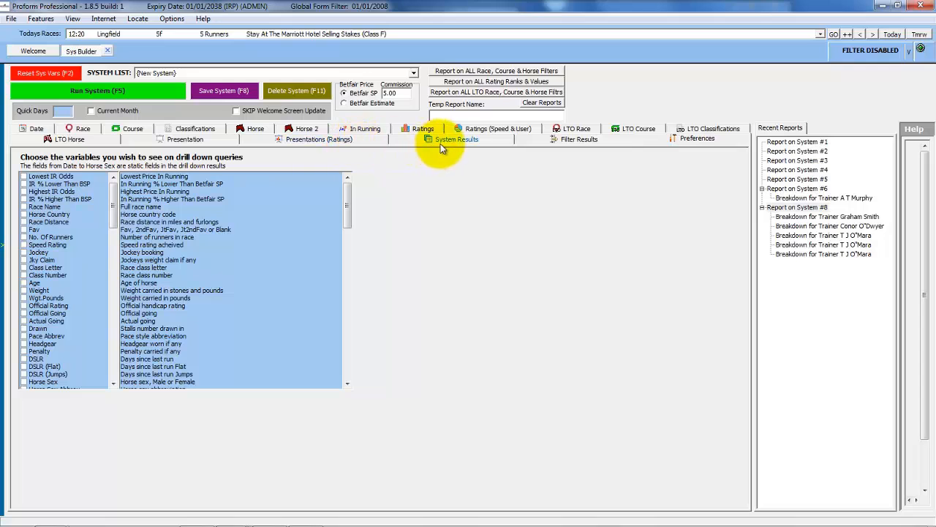
{"action": "mouse_move", "coordinate": [451, 146]}
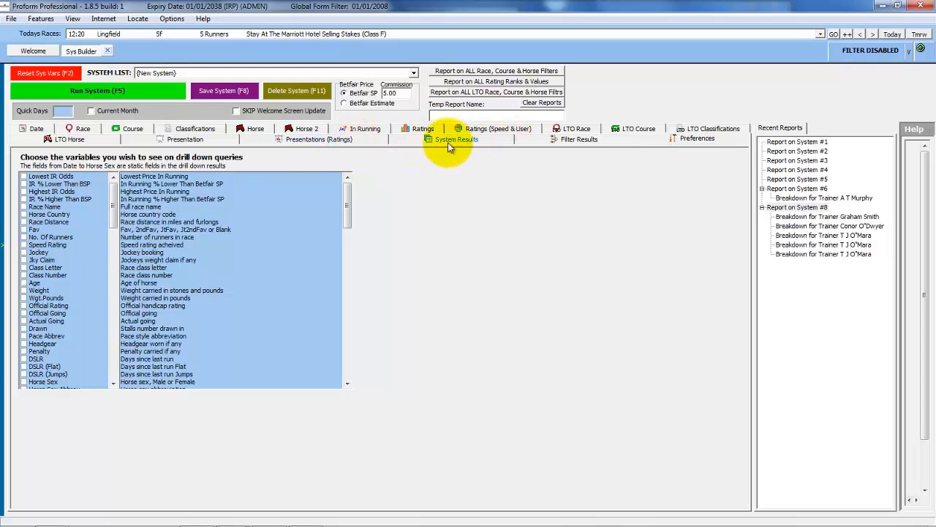
- View a T J O'Meara drill-down with only basic race details, then return to trainer results
{"action": "left_click", "coordinate": [457, 139]}
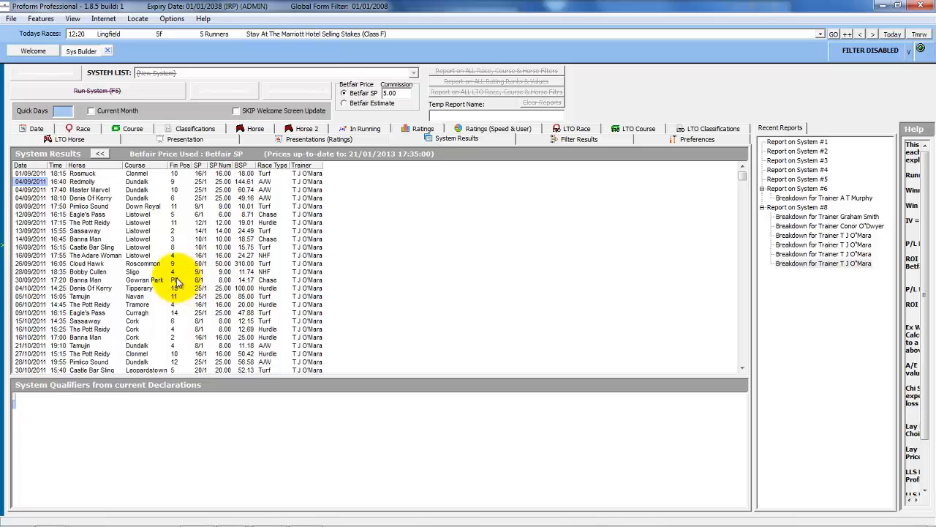
{"action": "left_click", "coordinate": [97, 91]}
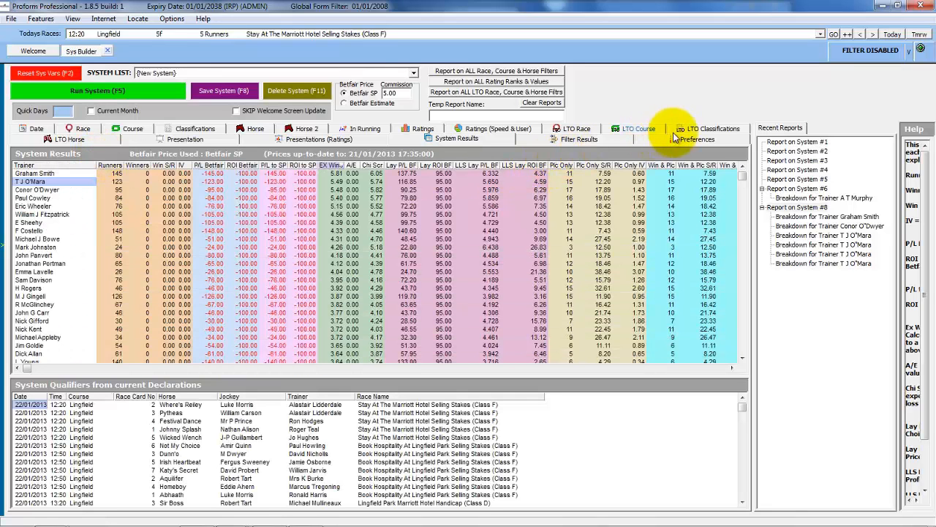
- Tick the drill-down variables in Preferences, including last-time-out details and speed figures
{"action": "left_click", "coordinate": [691, 138]}
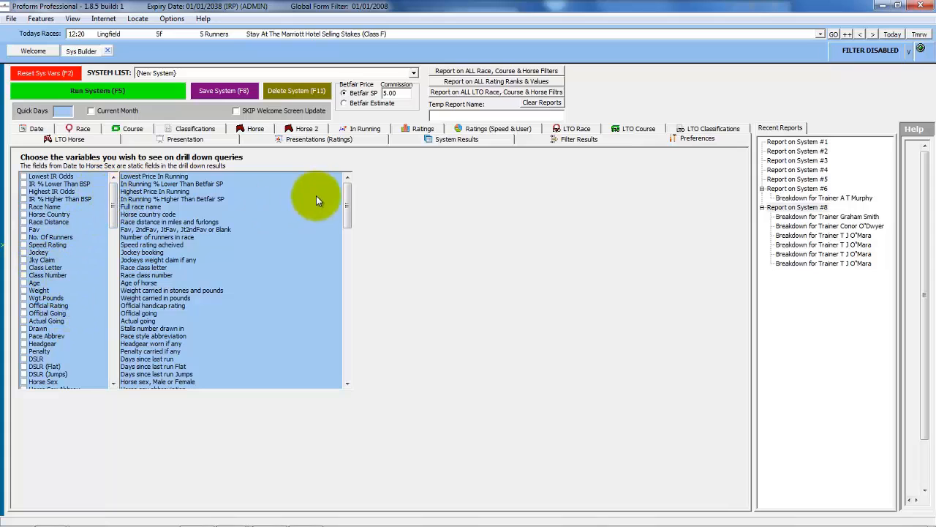
{"action": "scroll", "scroll_direction": "down", "scroll_amount": 3}
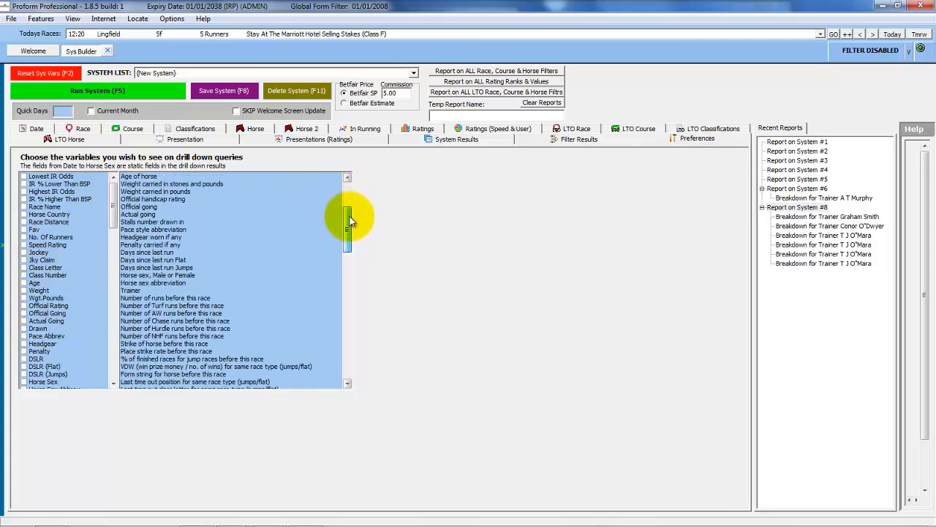
{"action": "scroll", "scroll_direction": "down", "scroll_amount": 3}
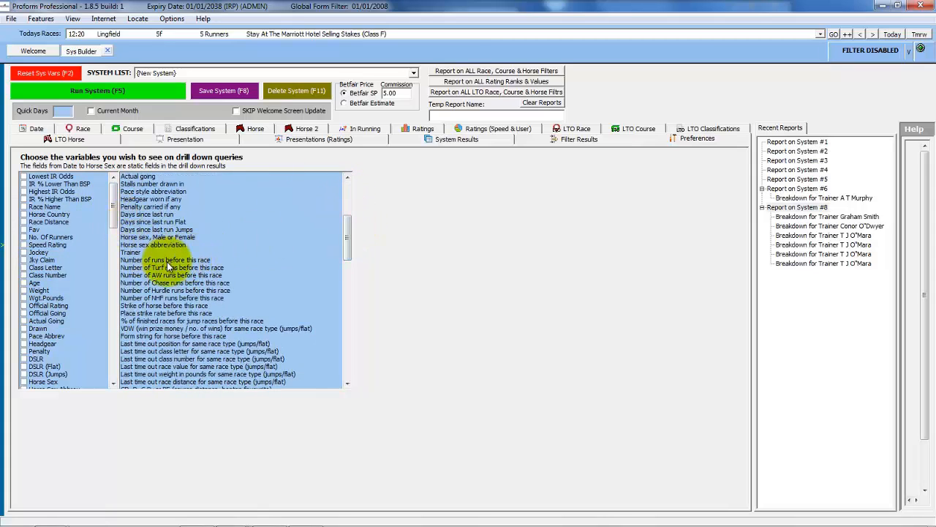
{"action": "left_click", "coordinate": [164, 260]}
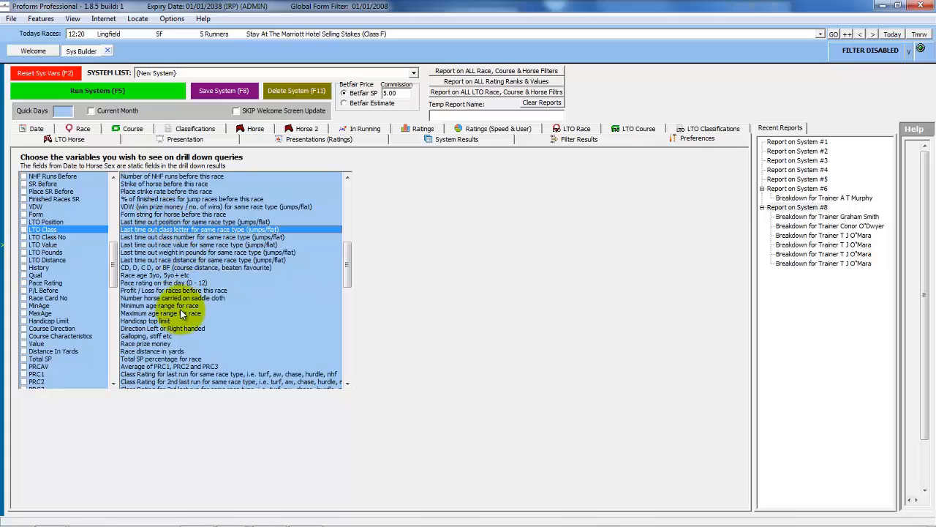
{"action": "scroll", "scroll_direction": "down", "scroll_amount": 3}
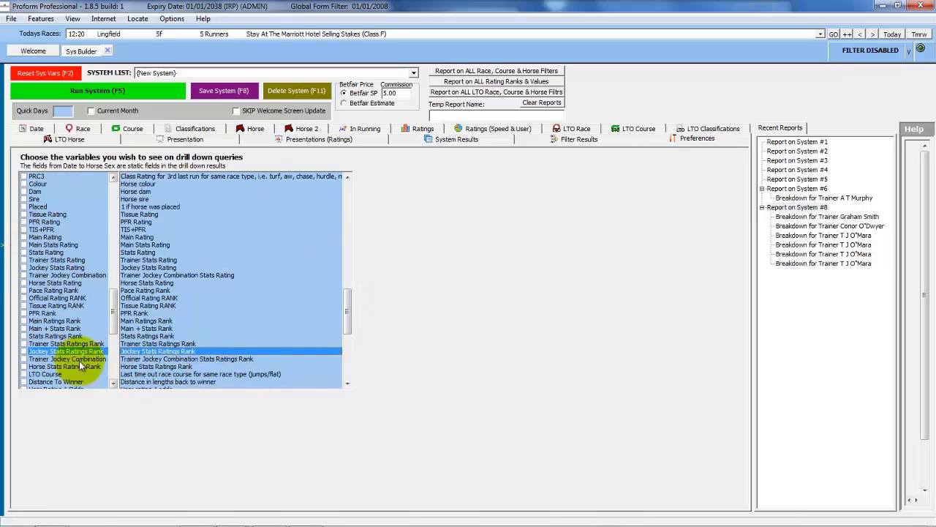
{"action": "left_click_drag", "start_coordinate": [348, 307], "coordinate": [348, 366]}
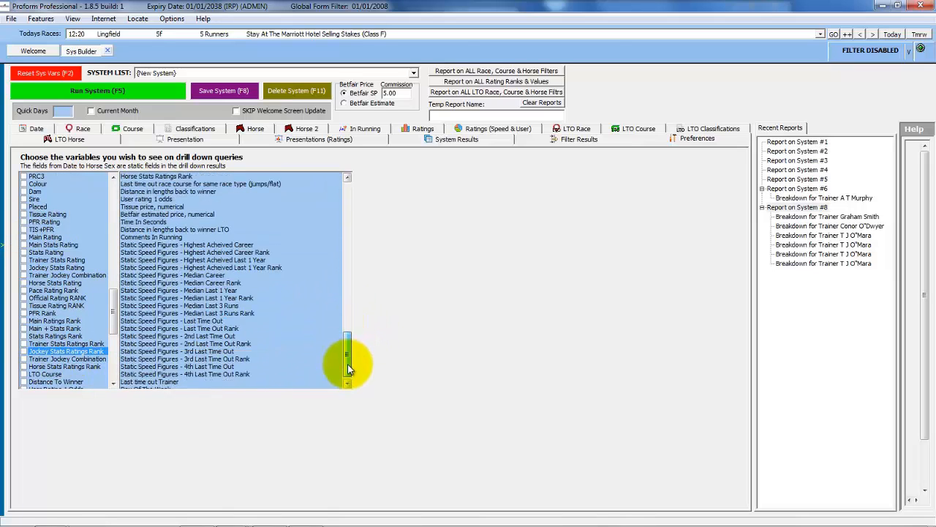
{"action": "scroll", "scroll_direction": "down", "scroll_amount": 3}
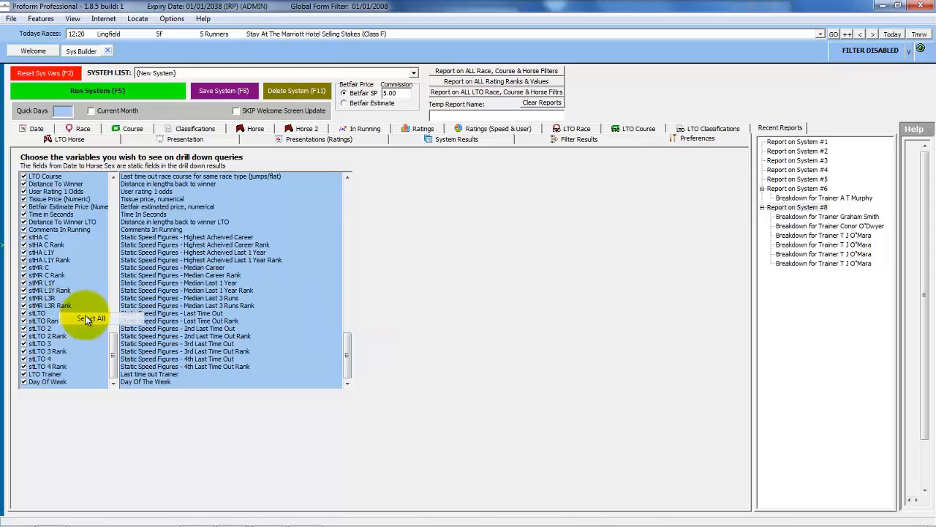
- Return to System Results and drill down into a trainer's row
{"action": "left_click", "coordinate": [453, 139]}
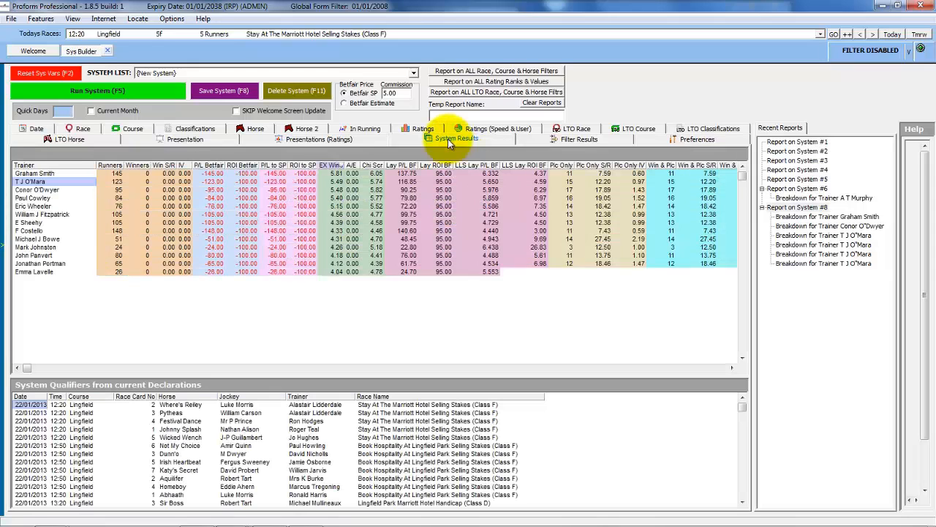
{"action": "left_click", "coordinate": [457, 138]}
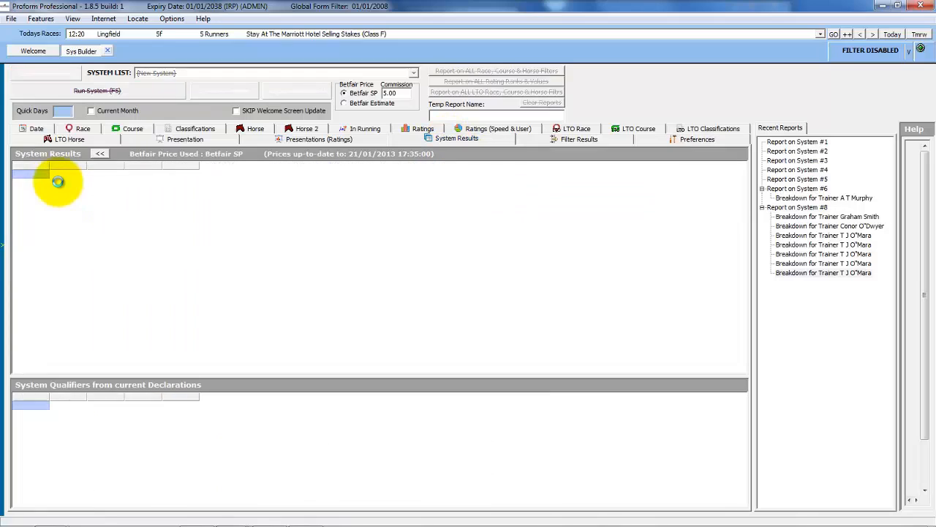
{"action": "mouse_move", "coordinate": [130, 196]}
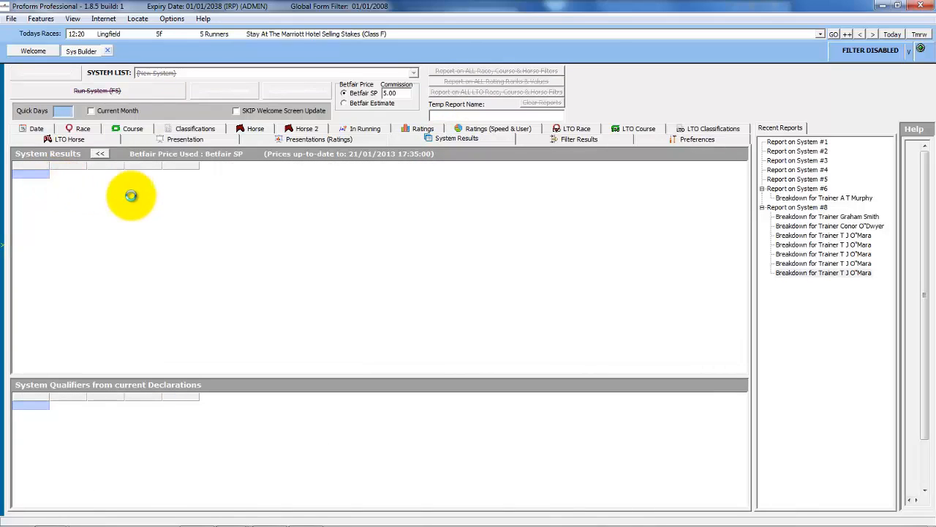
{"action": "mouse_move", "coordinate": [164, 196]}
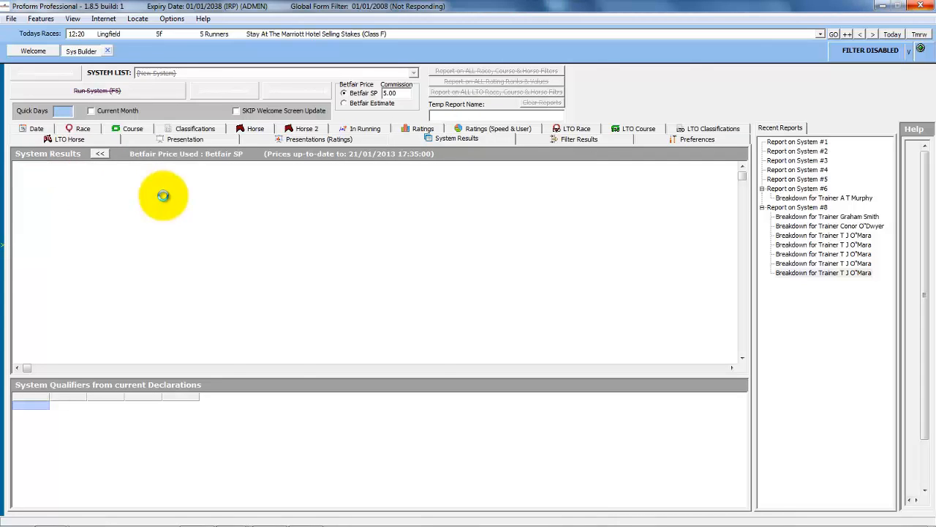
- Let the trainer drill-down load with comments and rating columns, then bring up grid options
{"action": "left_click", "coordinate": [97, 90]}
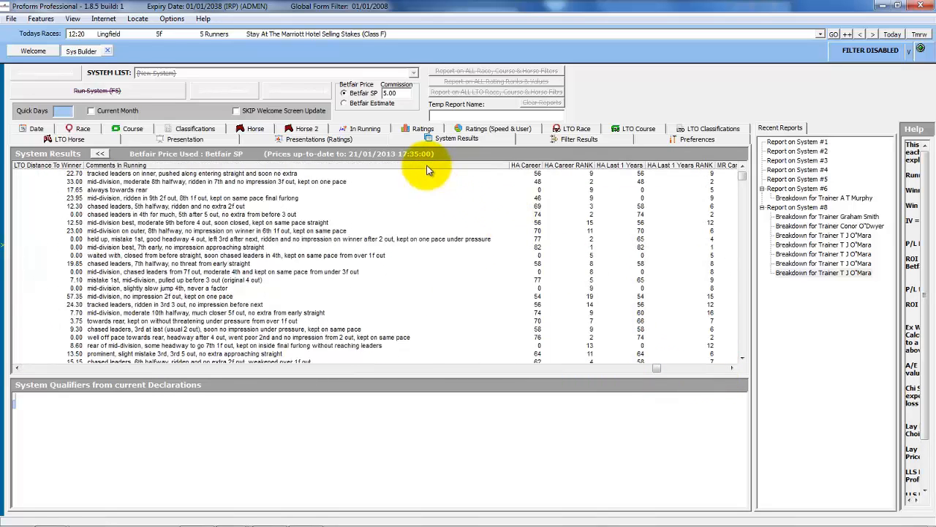
{"action": "right_click", "coordinate": [428, 169]}
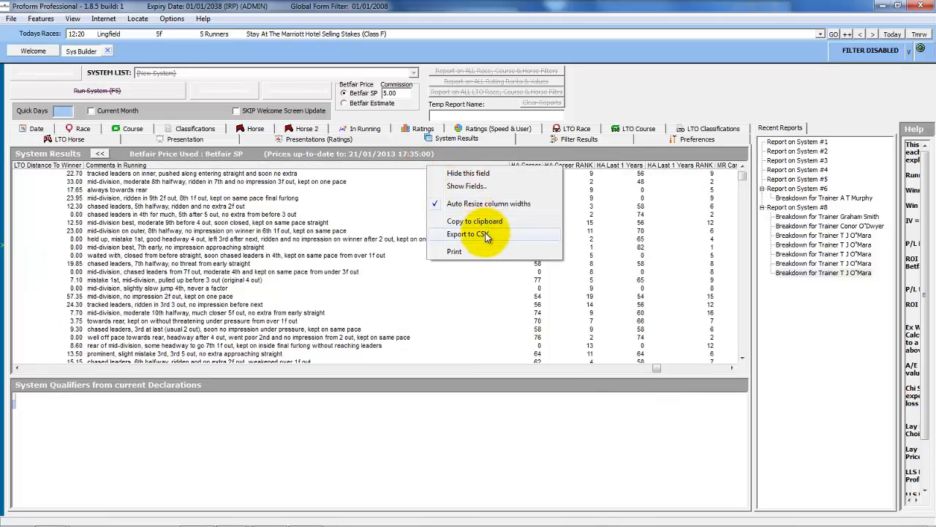
- Export the drill-down results to a CSV file named 'test' on the Desktop
{"action": "left_click", "coordinate": [468, 234]}
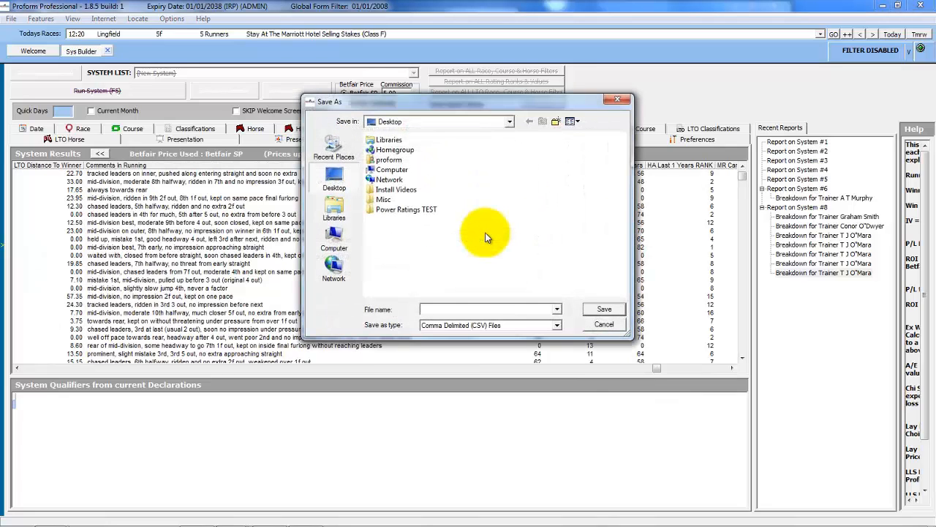
{"action": "left_click", "coordinate": [486, 309]}
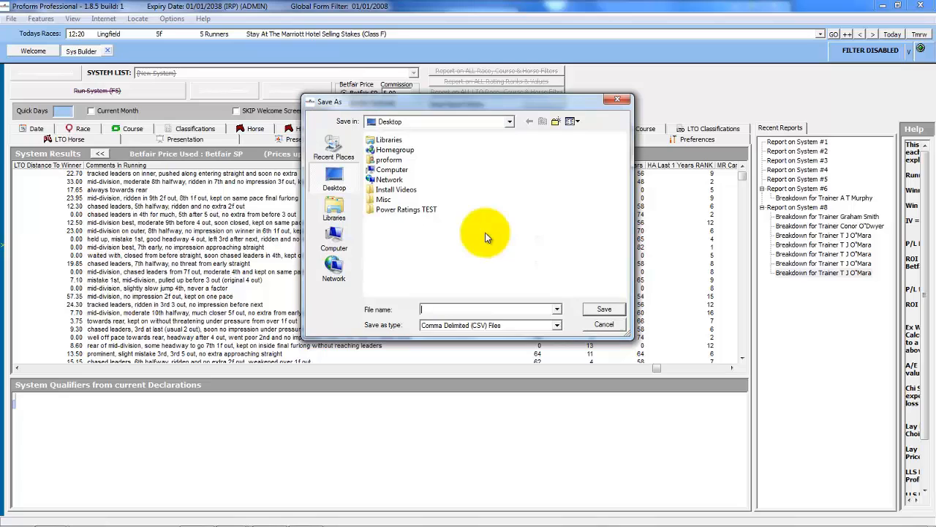
{"action": "type", "text": "test"}
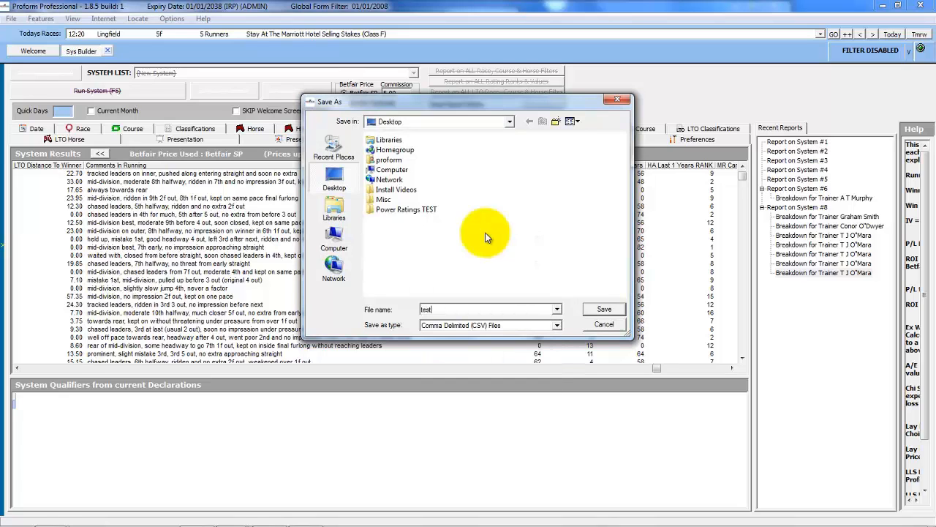
{"action": "left_click", "coordinate": [603, 309]}
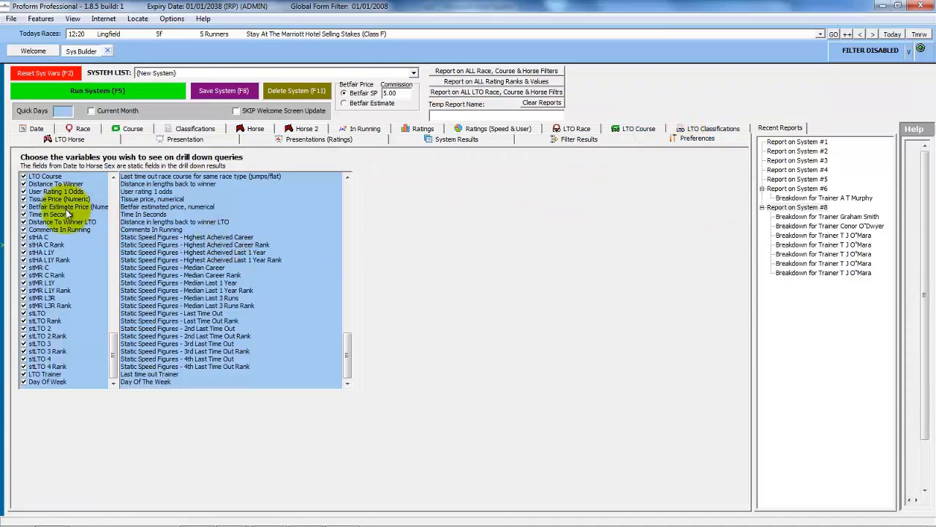
- Untick every optional drill-down field via Select None on the variables list
{"action": "right_click", "coordinate": [68, 212]}
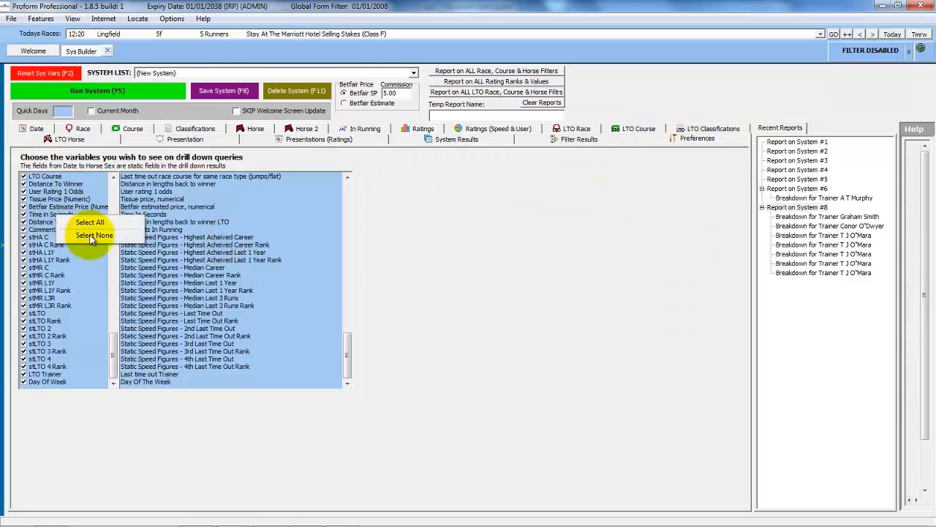
{"action": "left_click", "coordinate": [94, 234]}
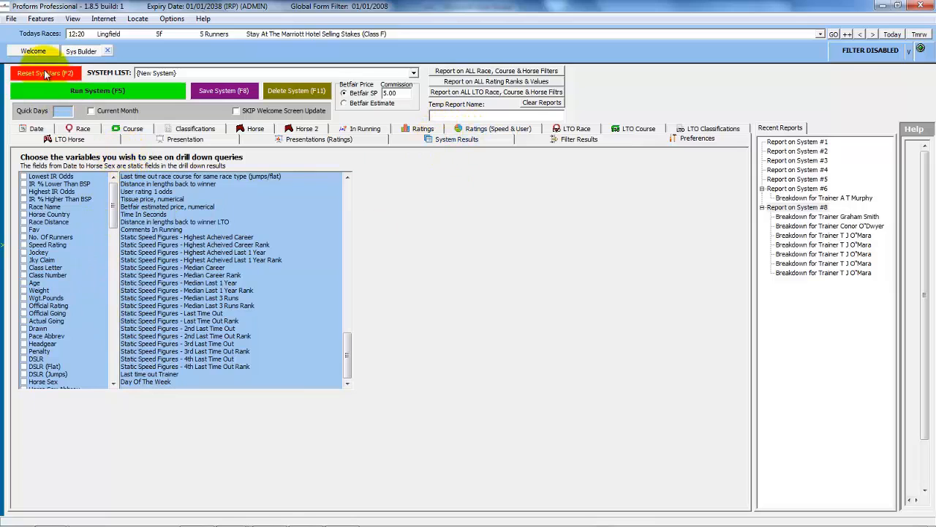
- Reset system variables, set LTO finishing position 1, distance 1100, and move to course filters for Beverley
{"action": "left_click", "coordinate": [35, 137]}
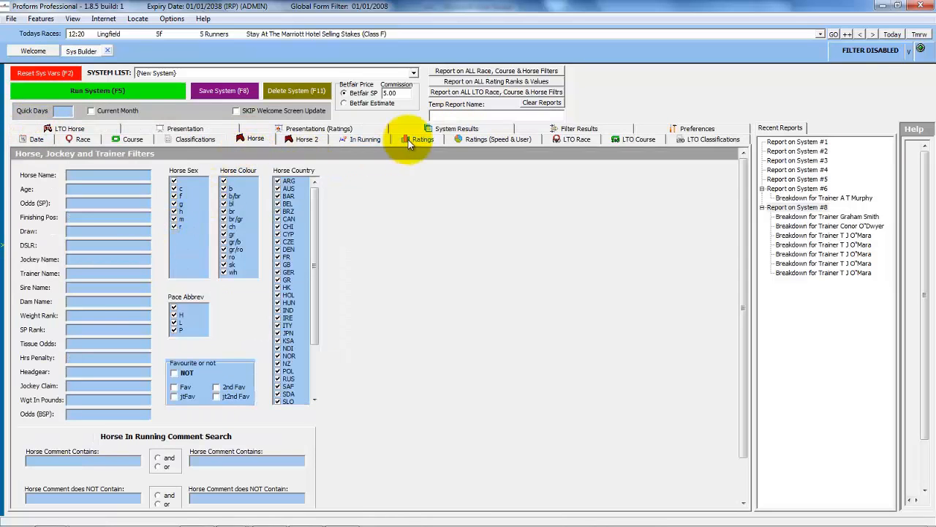
{"action": "mouse_move", "coordinate": [509, 154]}
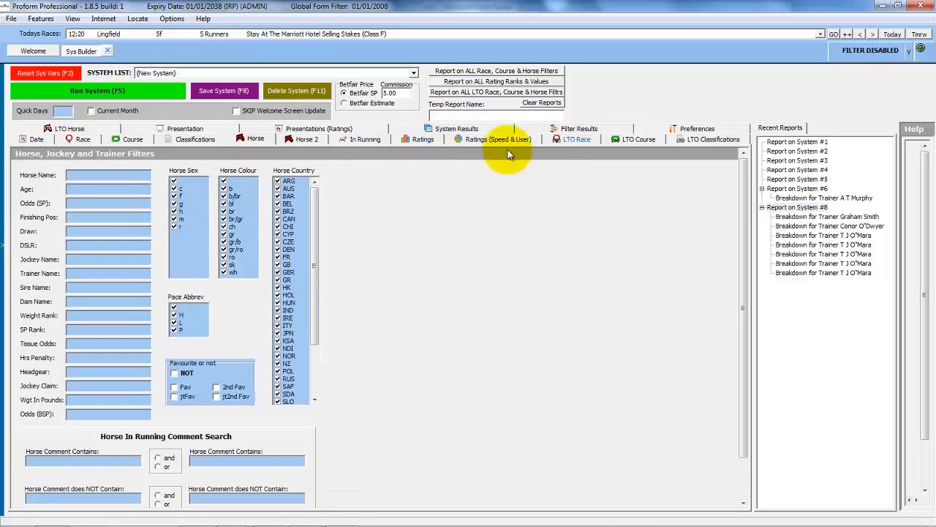
{"action": "left_click", "coordinate": [69, 138]}
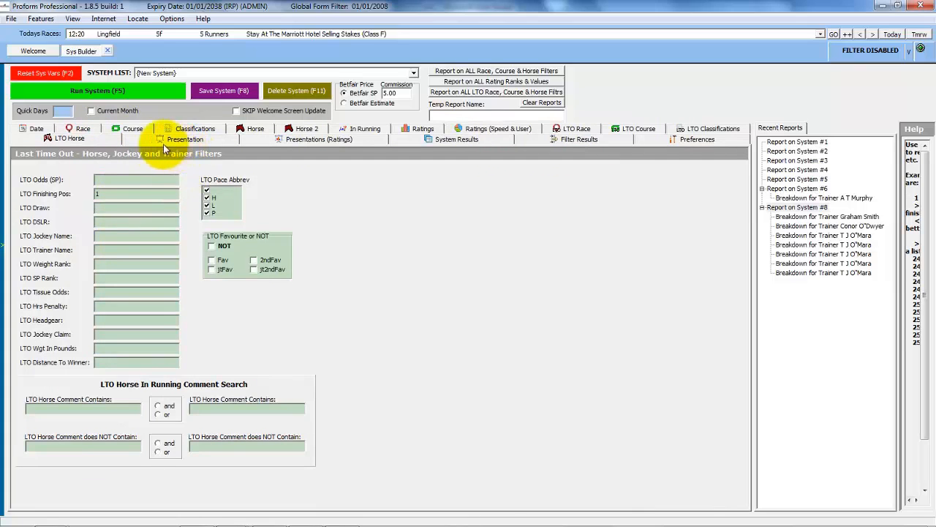
{"action": "left_click", "coordinate": [83, 129]}
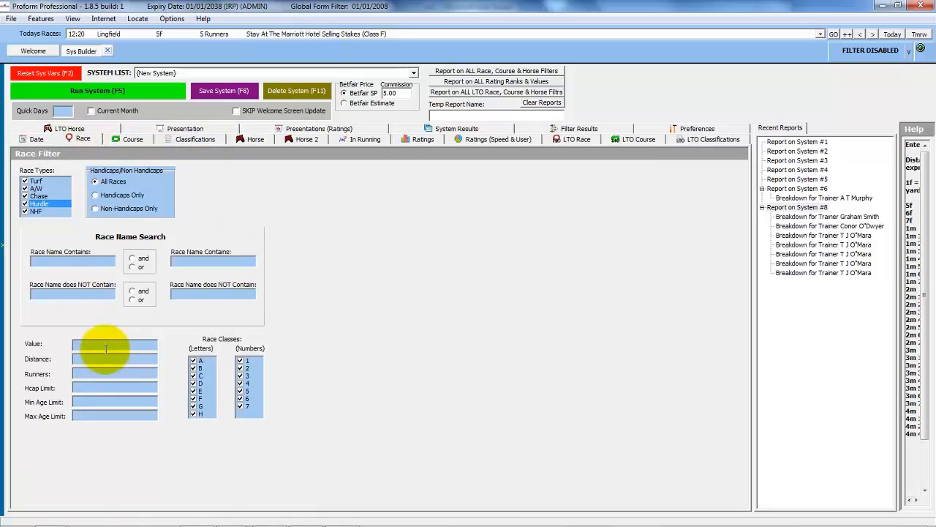
{"action": "type", "text": "1100"}
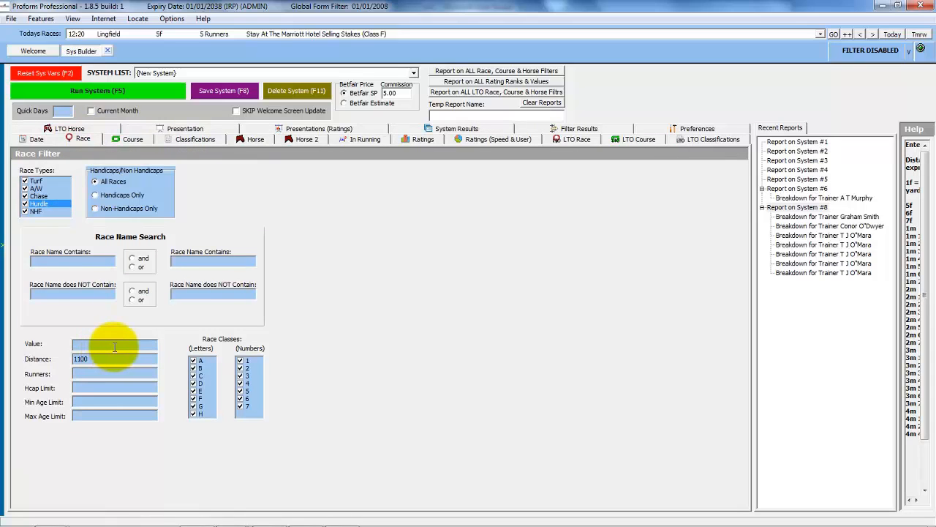
{"action": "left_click", "coordinate": [132, 139]}
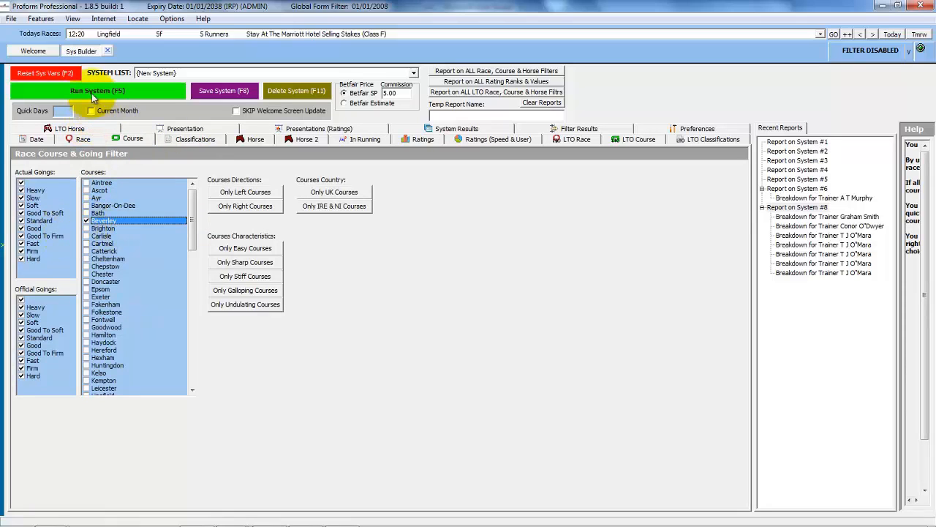
- Run the Beverley last-time-out winner system without date limits and view its summary totals
{"action": "left_click", "coordinate": [97, 90]}
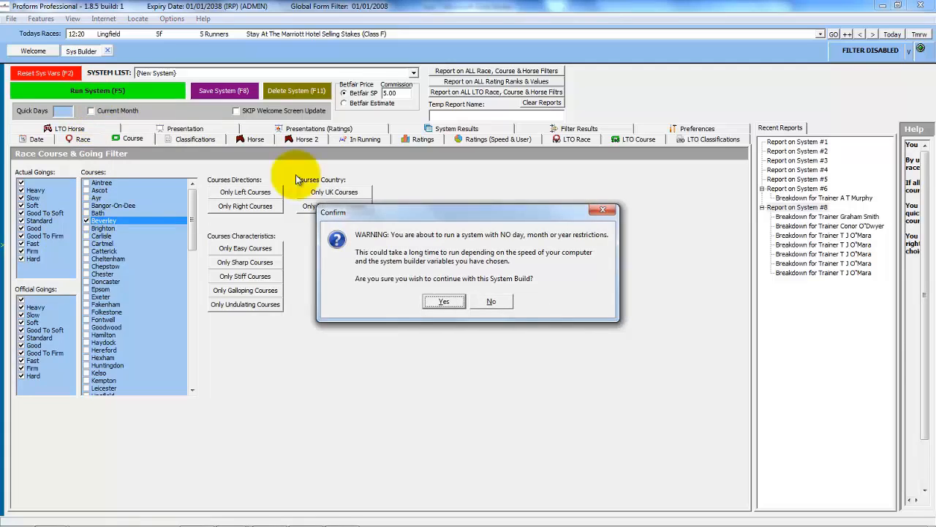
{"action": "left_click", "coordinate": [443, 301]}
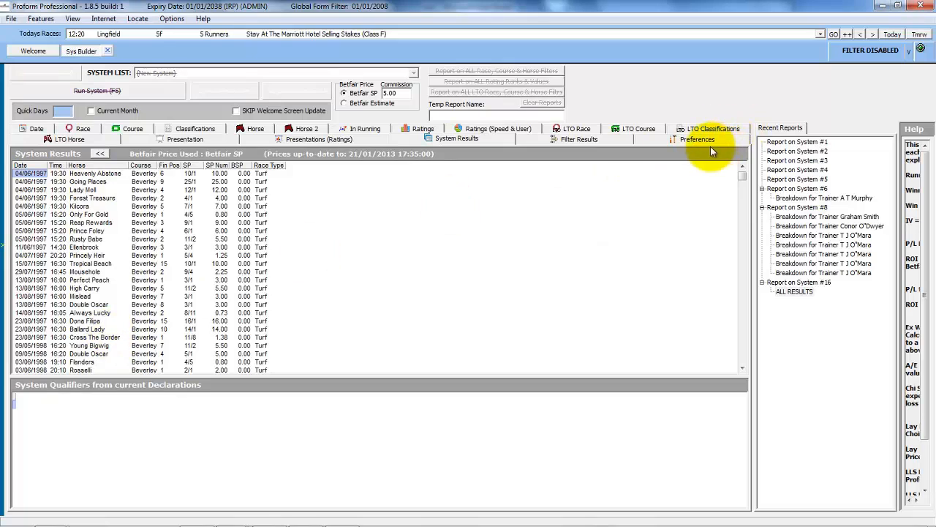
{"action": "mouse_move", "coordinate": [696, 141]}
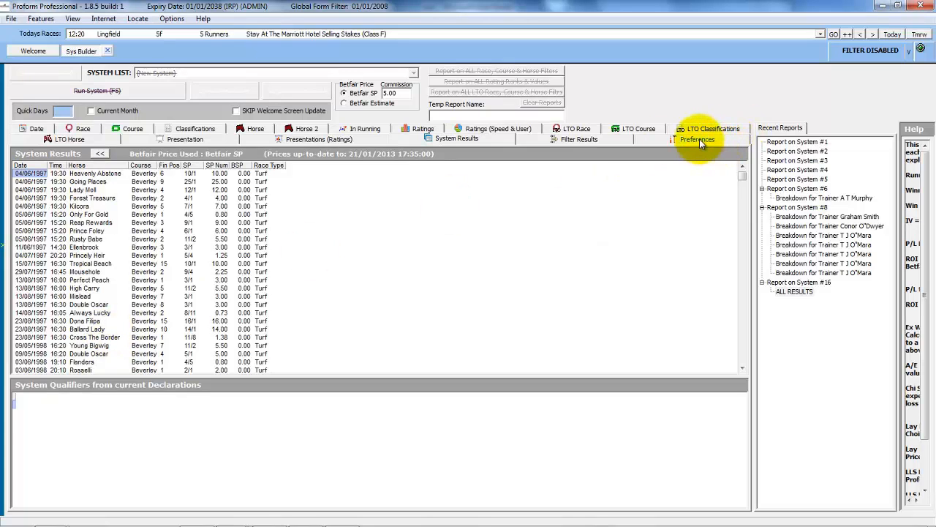
{"action": "mouse_move", "coordinate": [291, 234]}
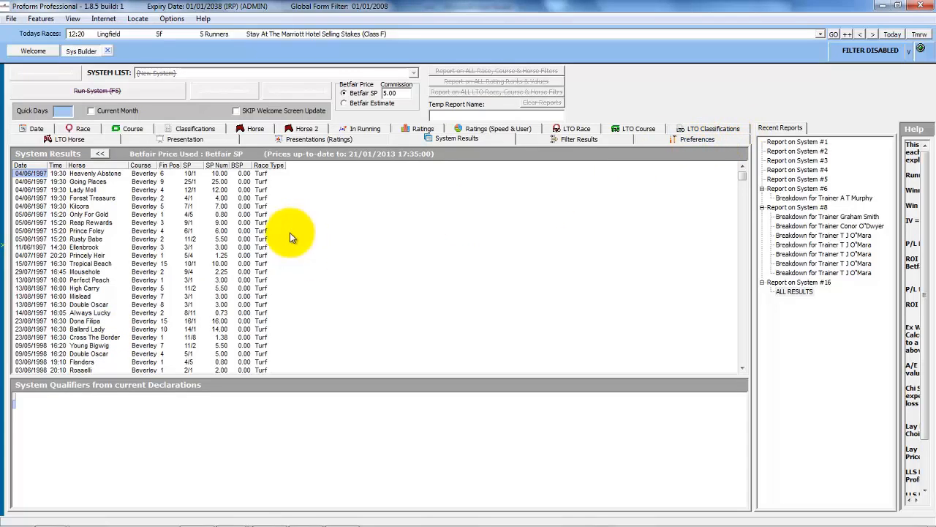
{"action": "left_click", "coordinate": [97, 90]}
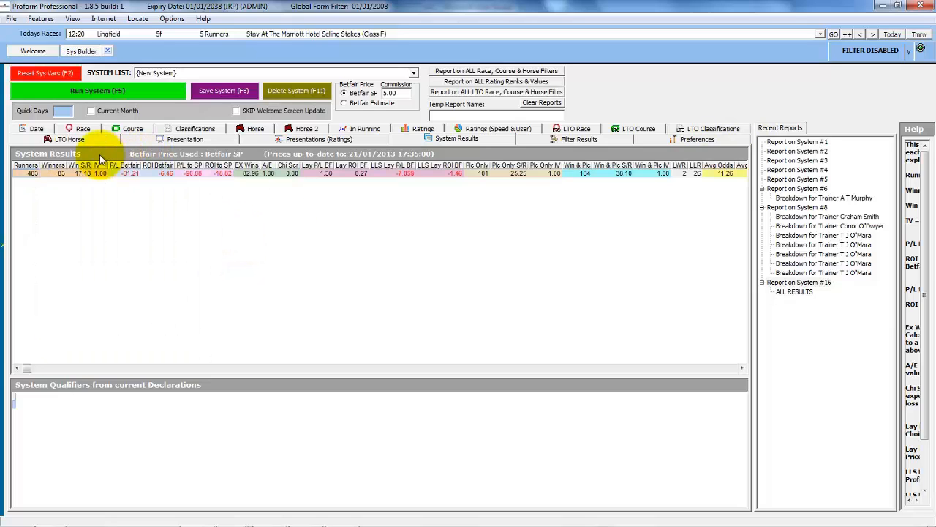
{"action": "mouse_move", "coordinate": [237, 240]}
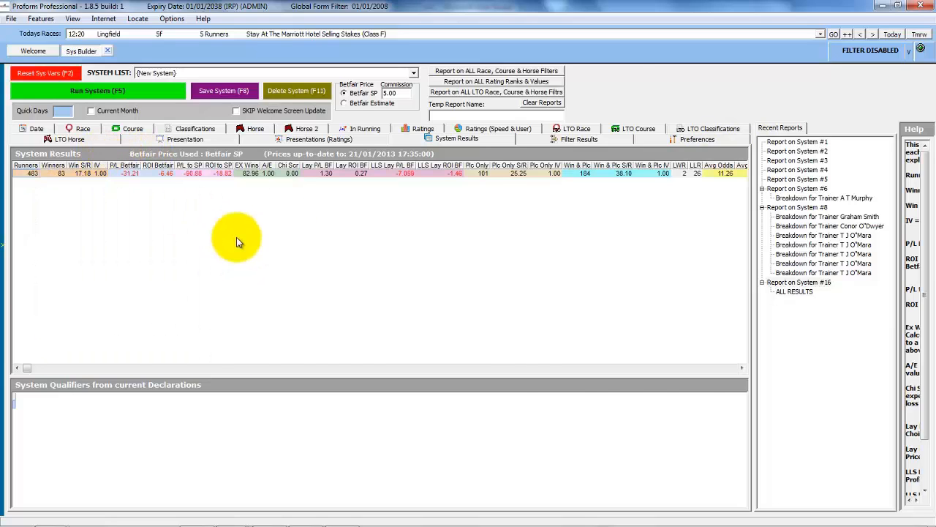